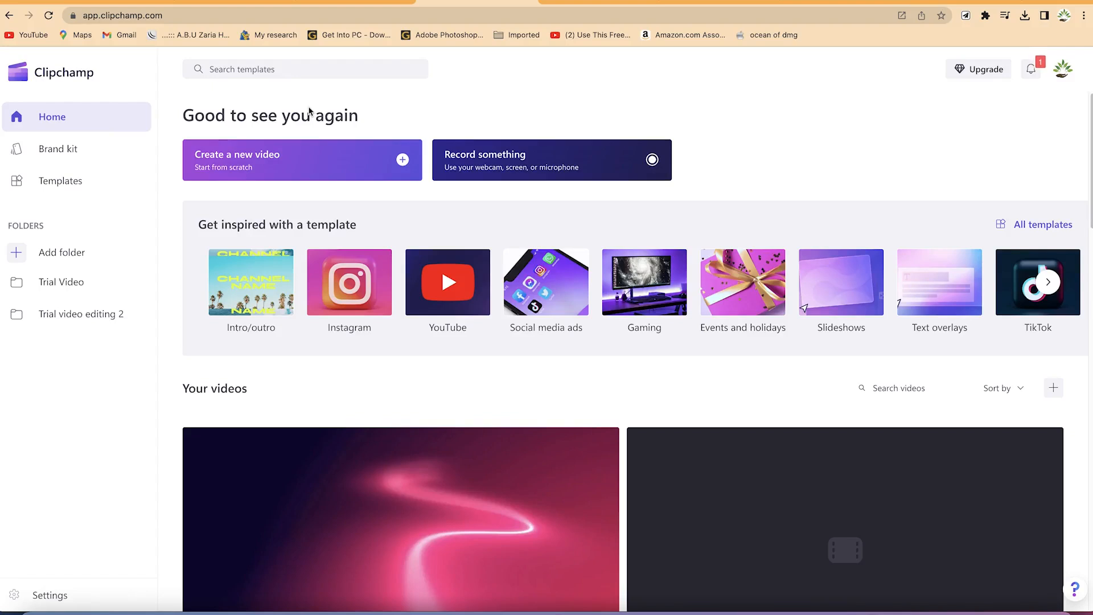
mouse_move(247, 218)
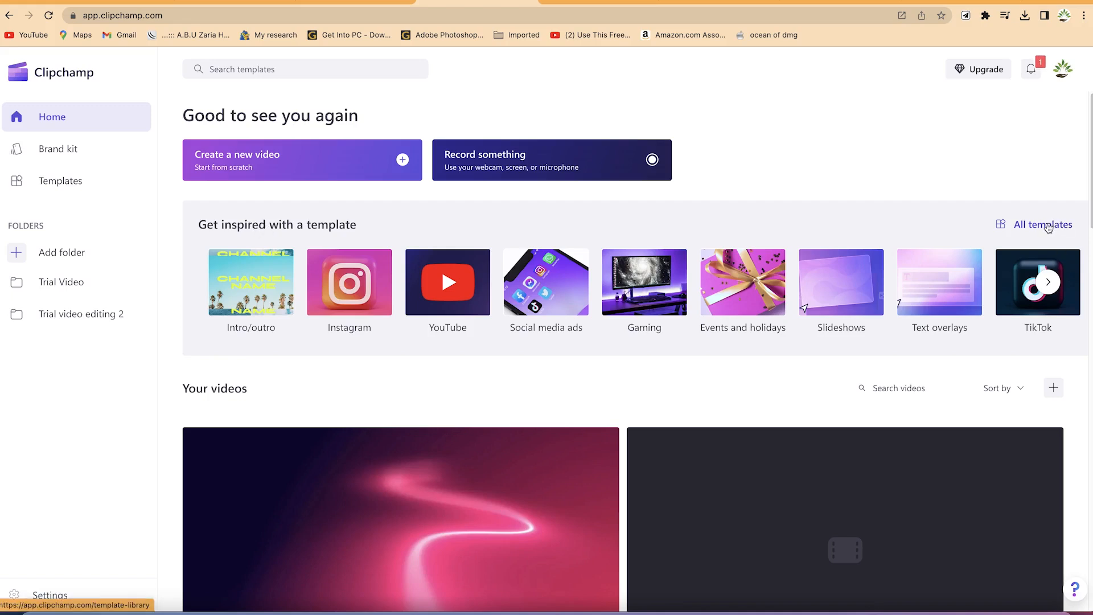
mouse_move(1023, 228)
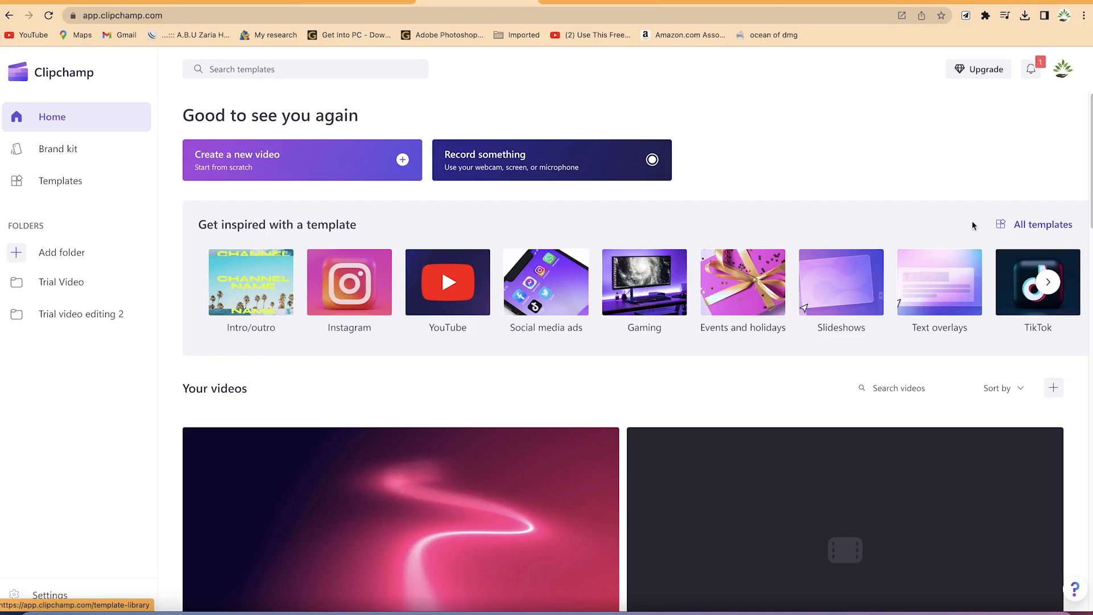
mouse_move(857, 230)
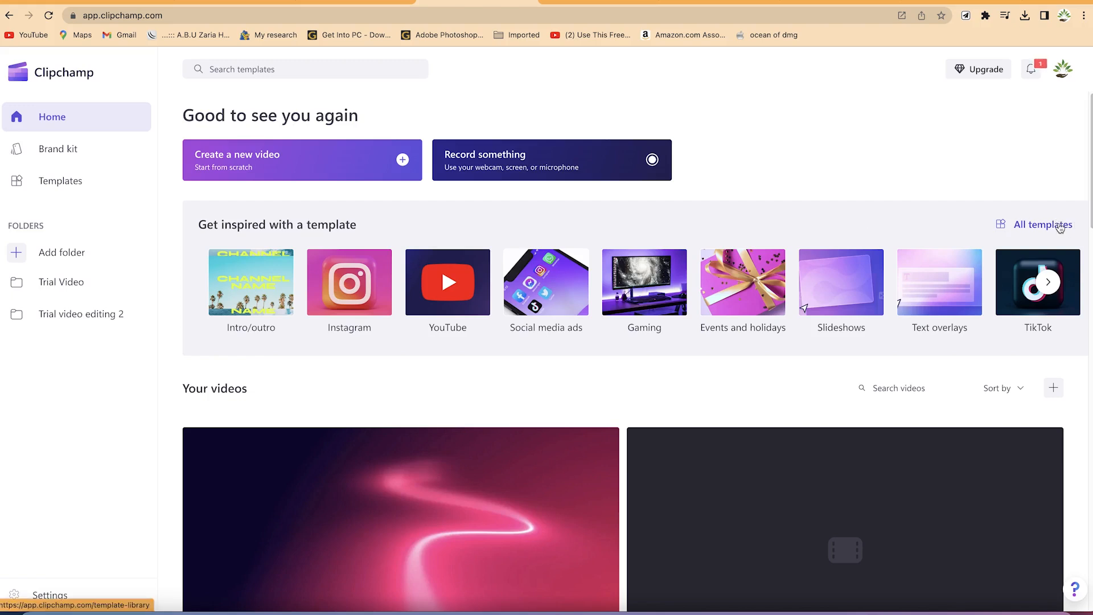
Step: Browse the intro/outro templates and preview the Fitness YouTube outro (6 s, 16:9)
left_click(1040, 224)
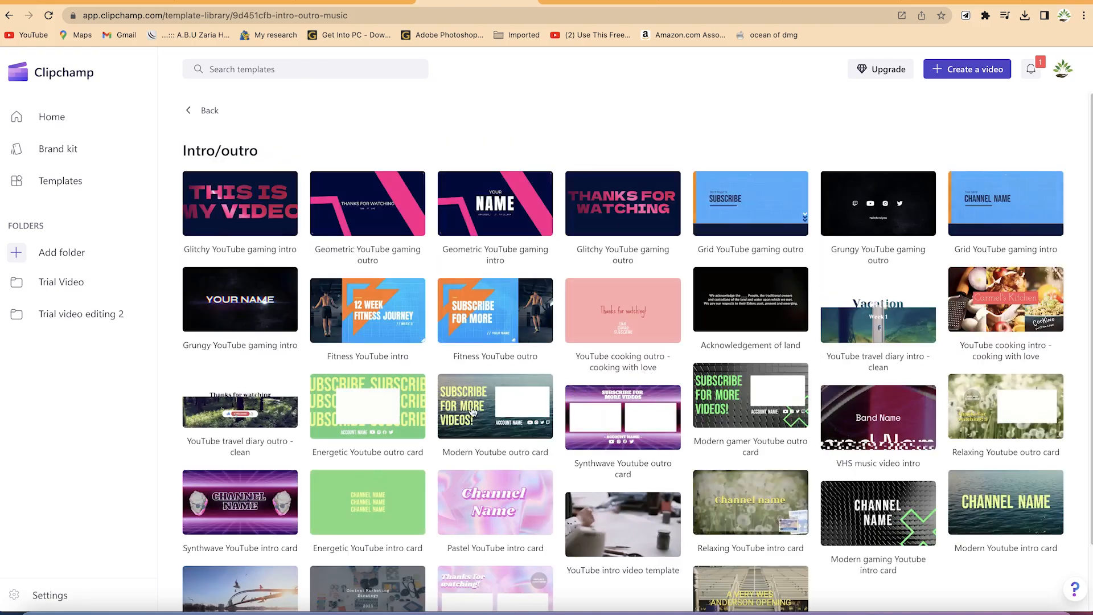
mouse_move(497, 314)
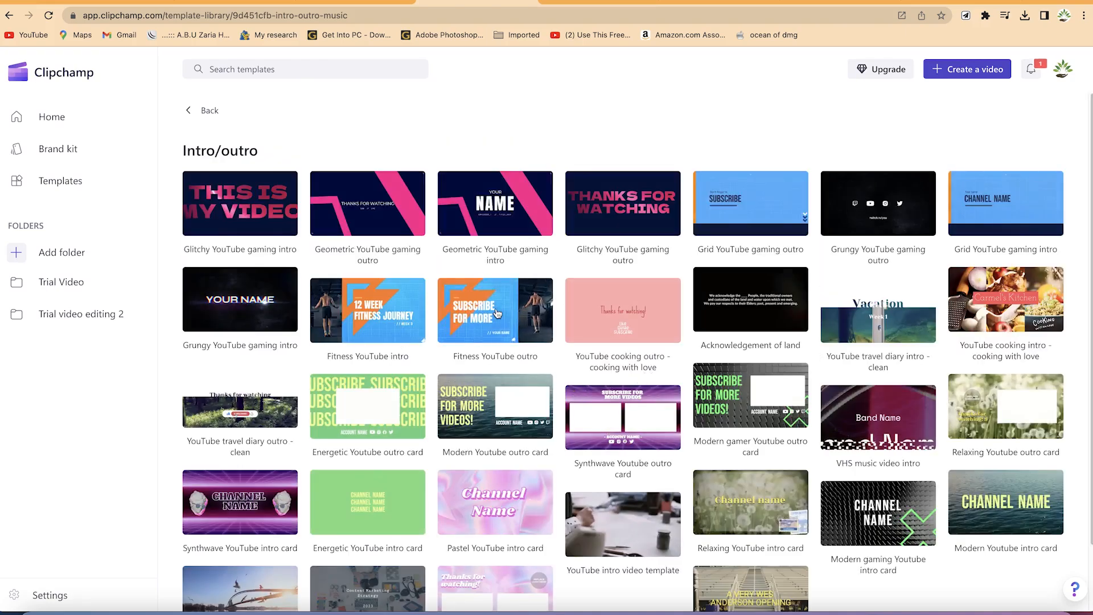
left_click(494, 310)
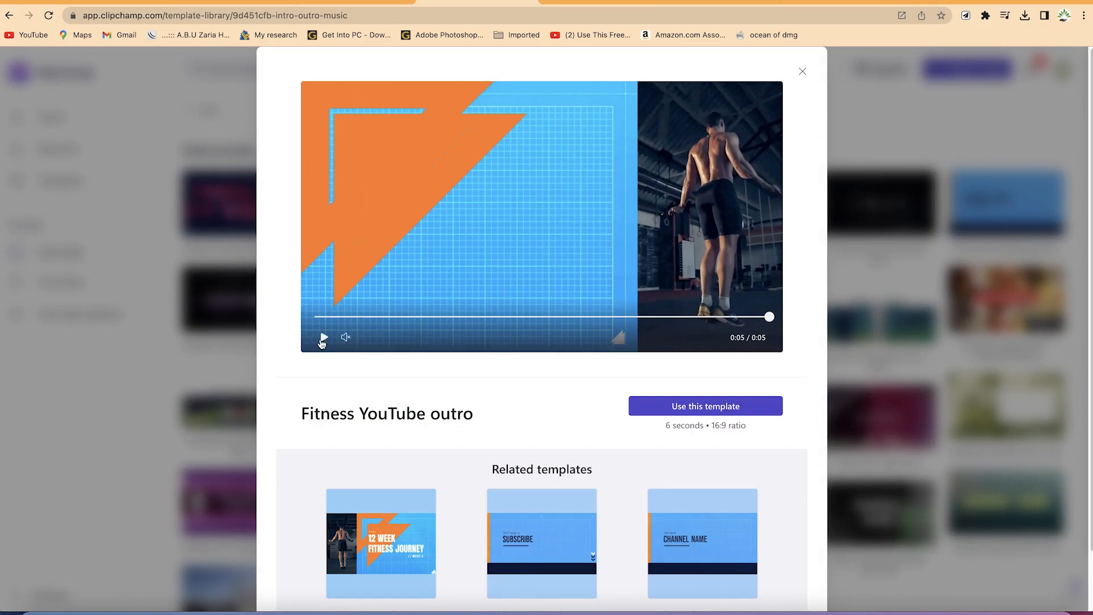
Step: Play the preview, then use the Fitness YouTube outro template to create a project in the editor
left_click(322, 337)
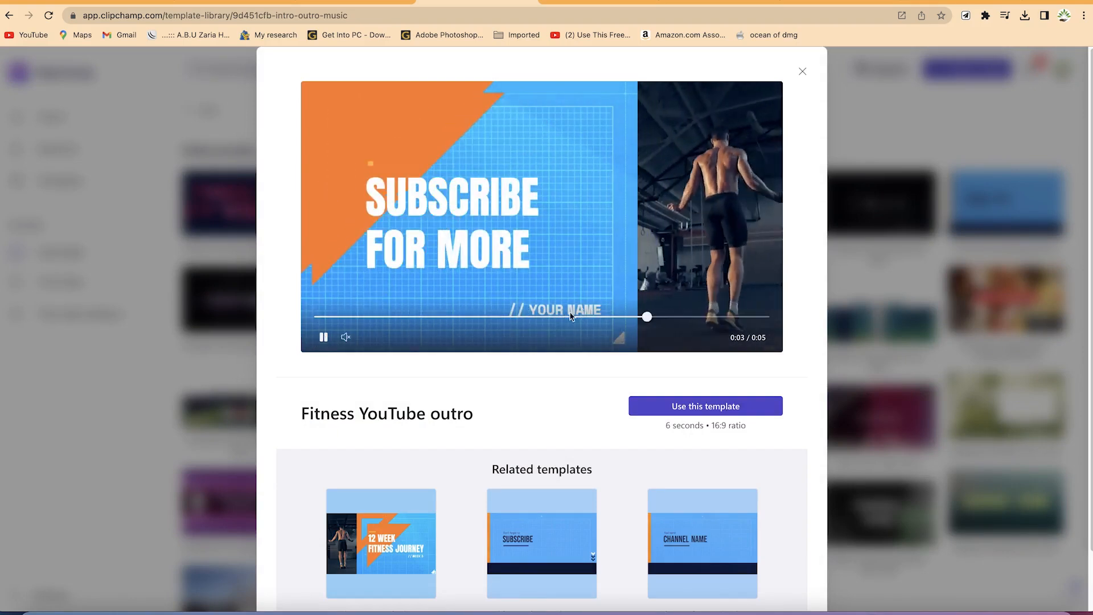
left_click(705, 406)
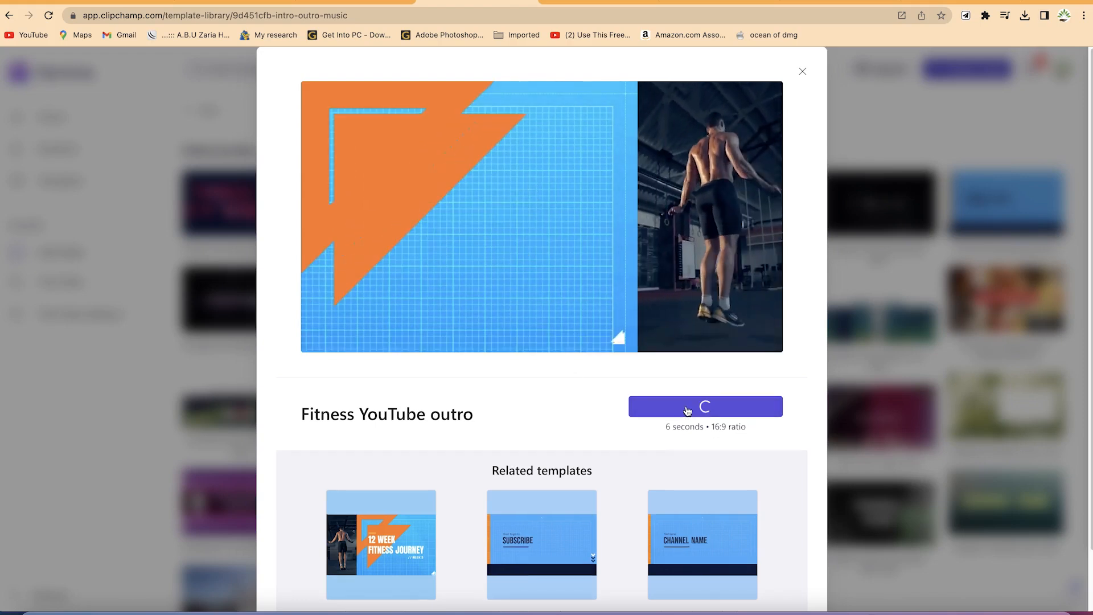
left_click(705, 406)
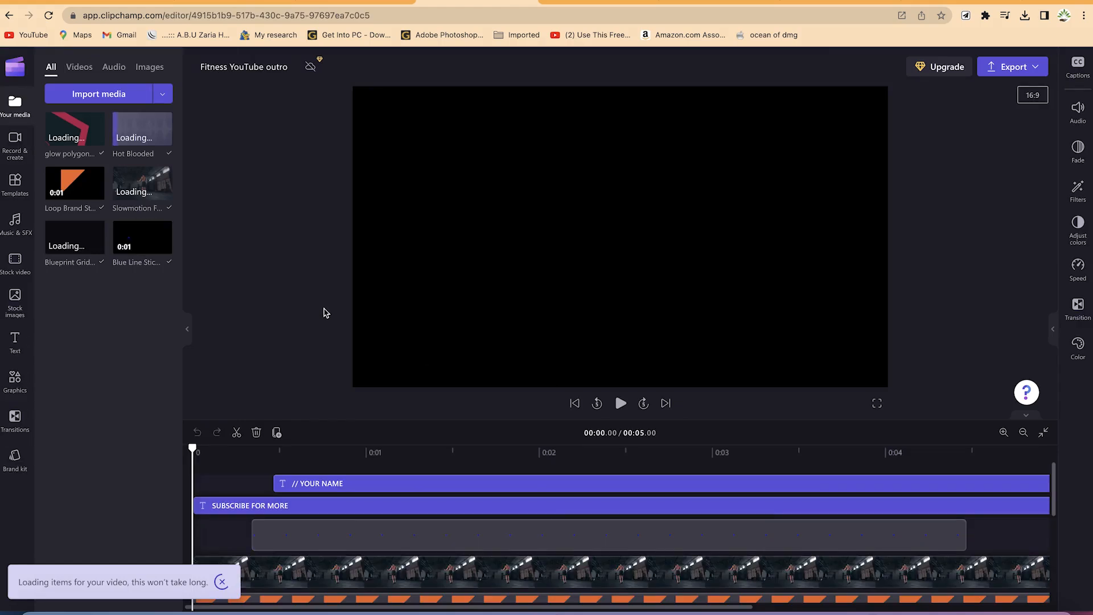
Step: Wait while the template's media imports until the blue grid and jump-rope footage preview appears
left_click(349, 483)
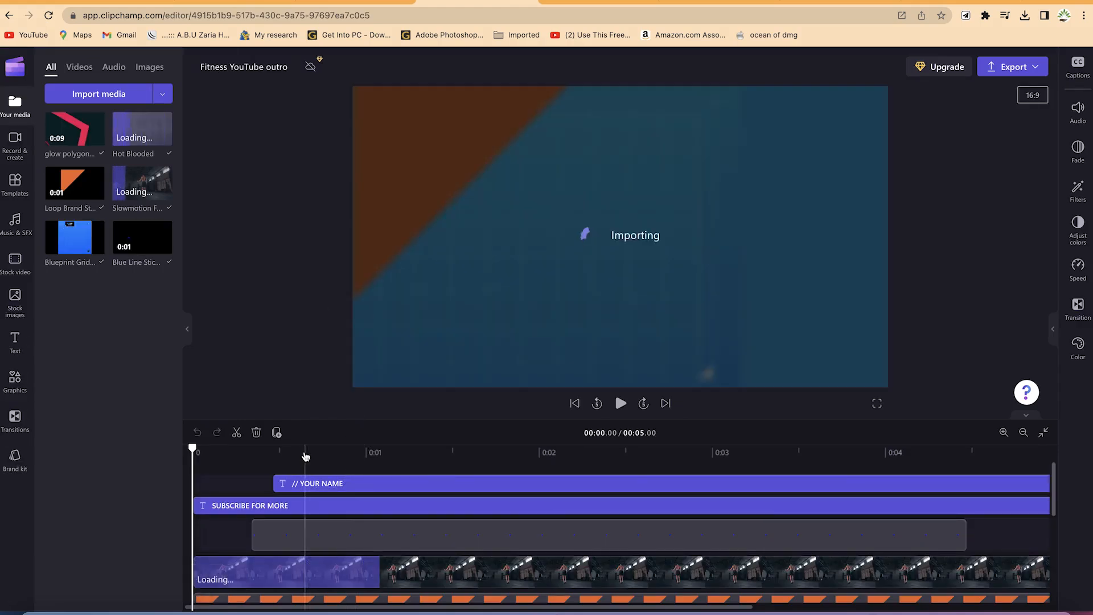
left_click(437, 483)
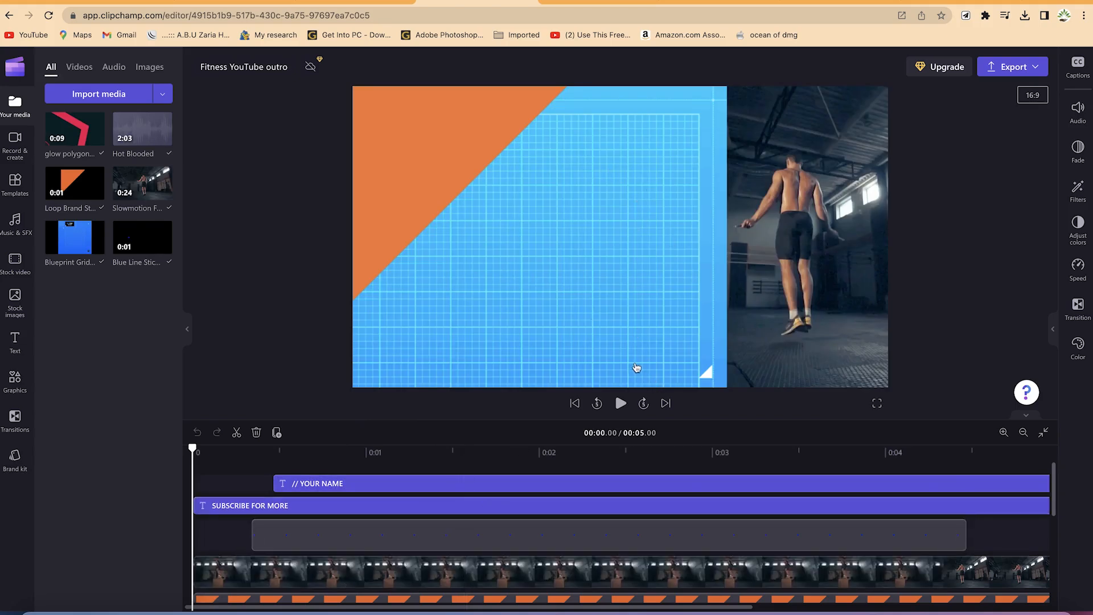
left_click(607, 535)
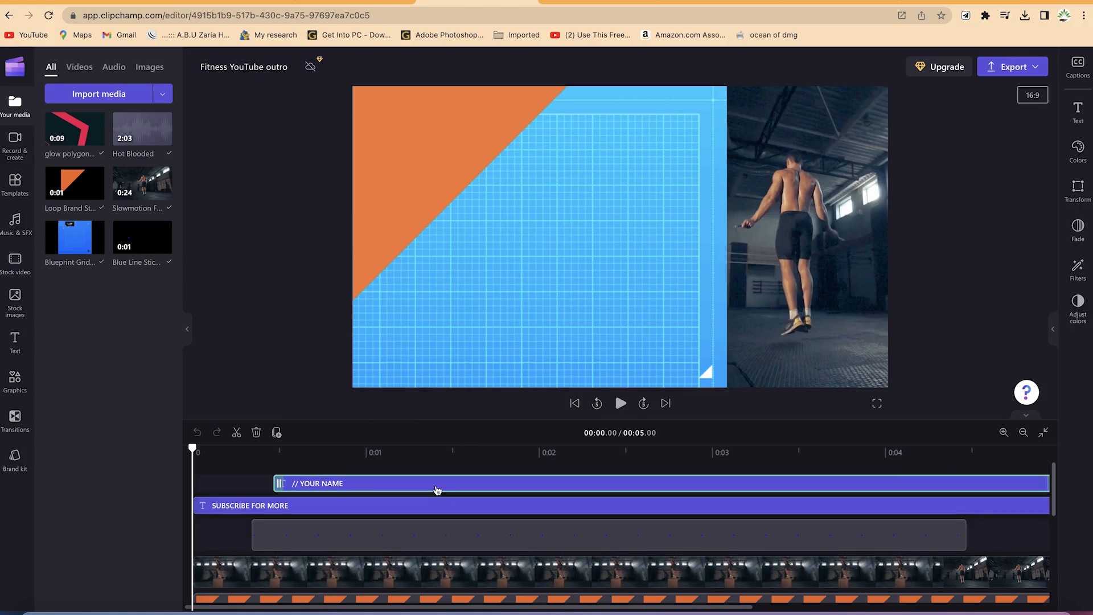
left_click(436, 506)
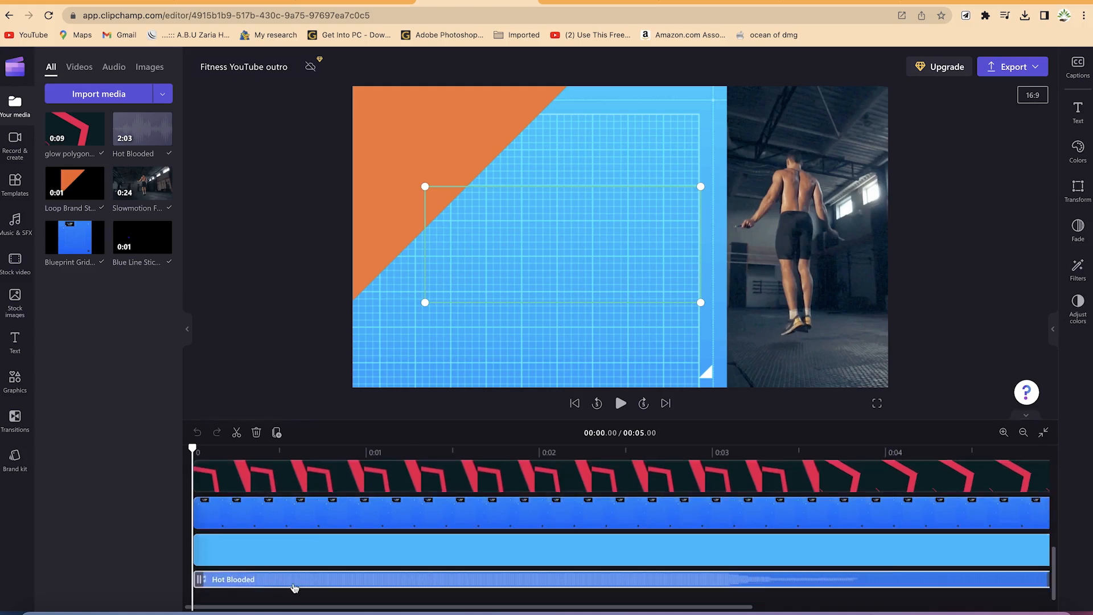
mouse_move(368, 582)
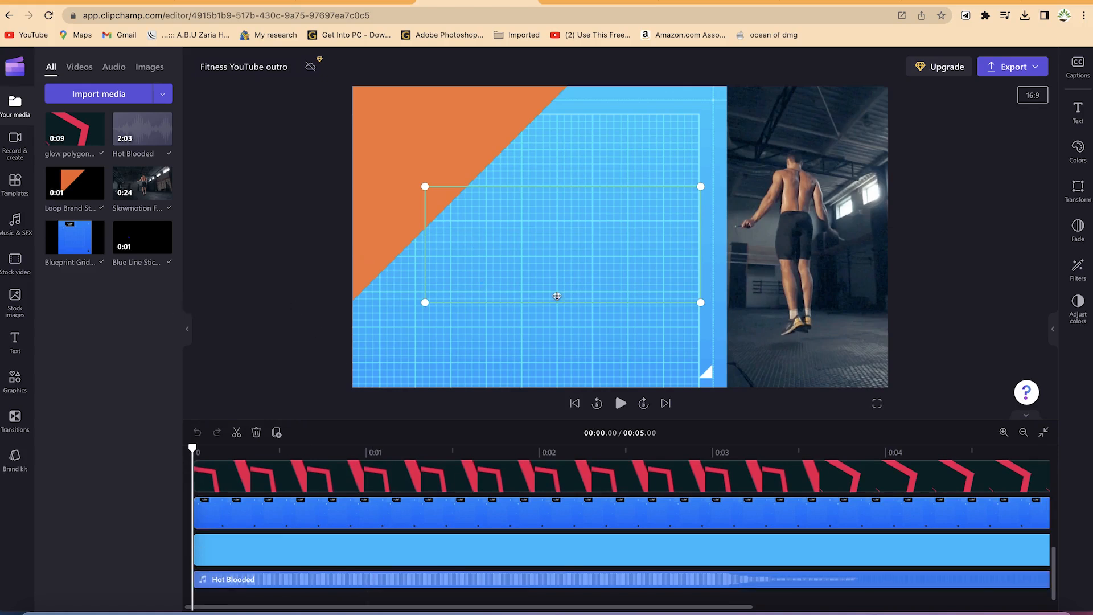
mouse_move(614, 228)
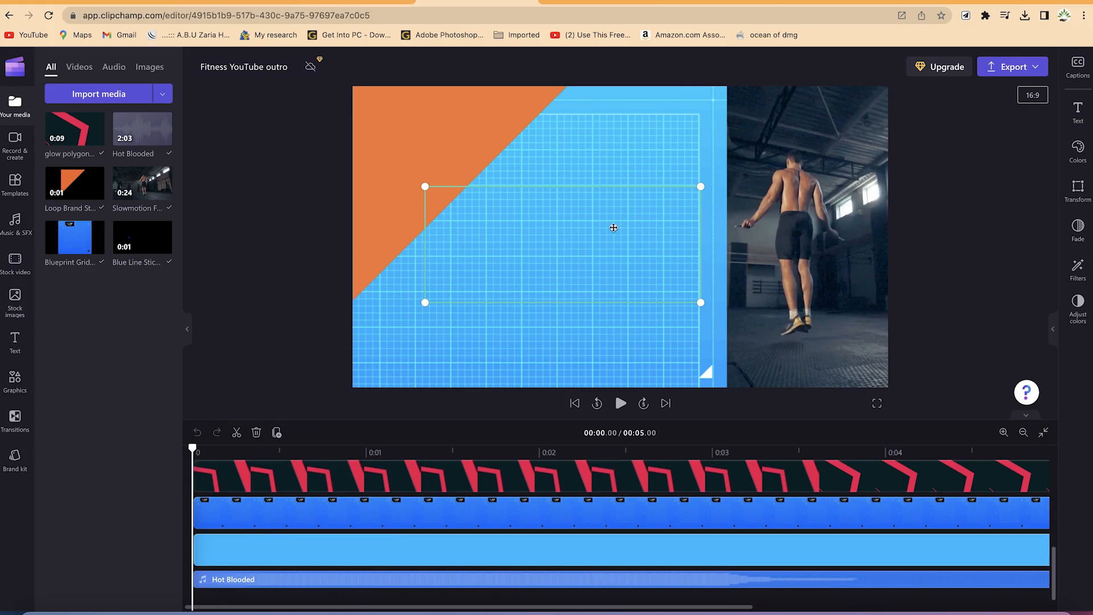
mouse_move(673, 206)
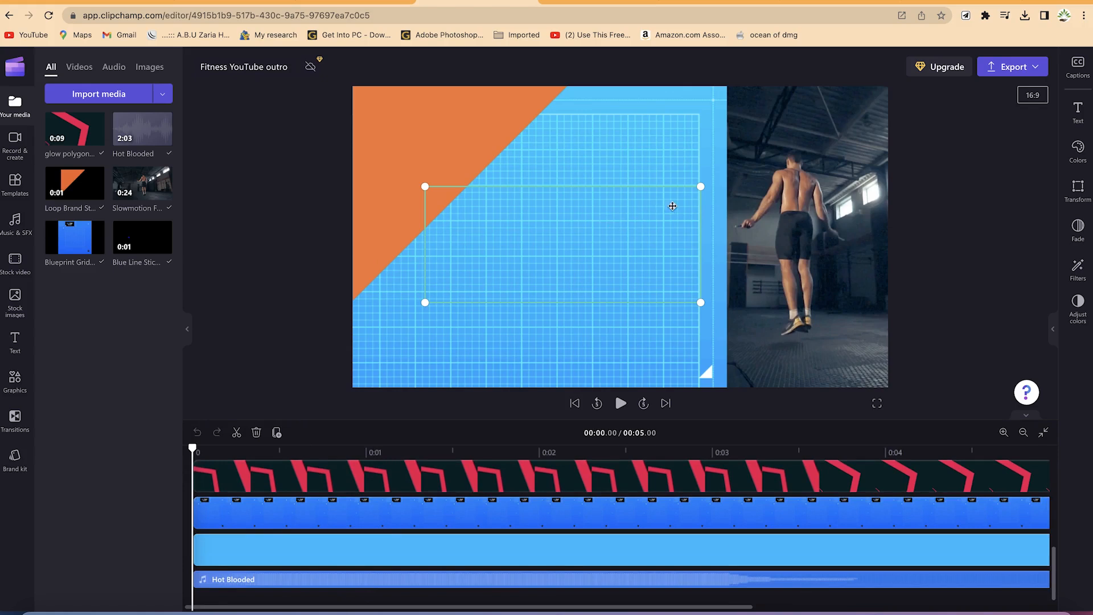
mouse_move(477, 295)
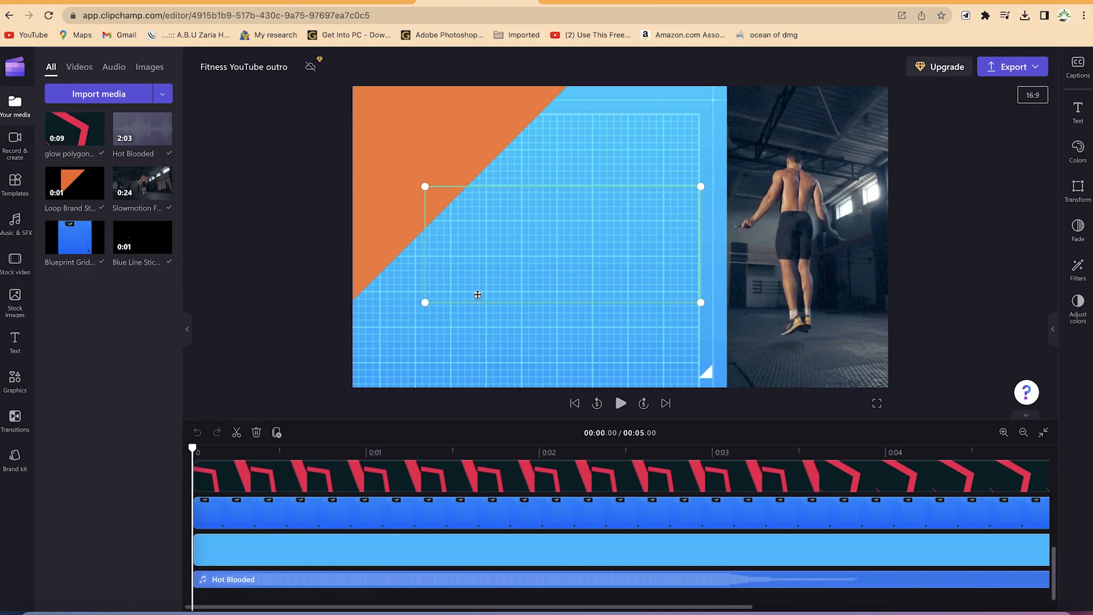
mouse_move(480, 287)
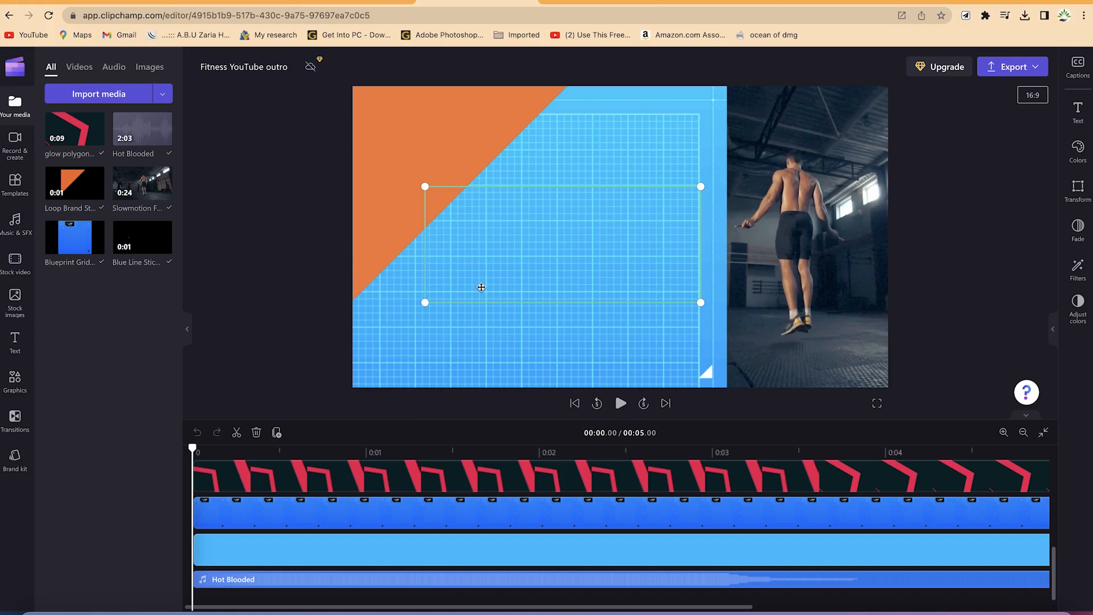
mouse_move(676, 253)
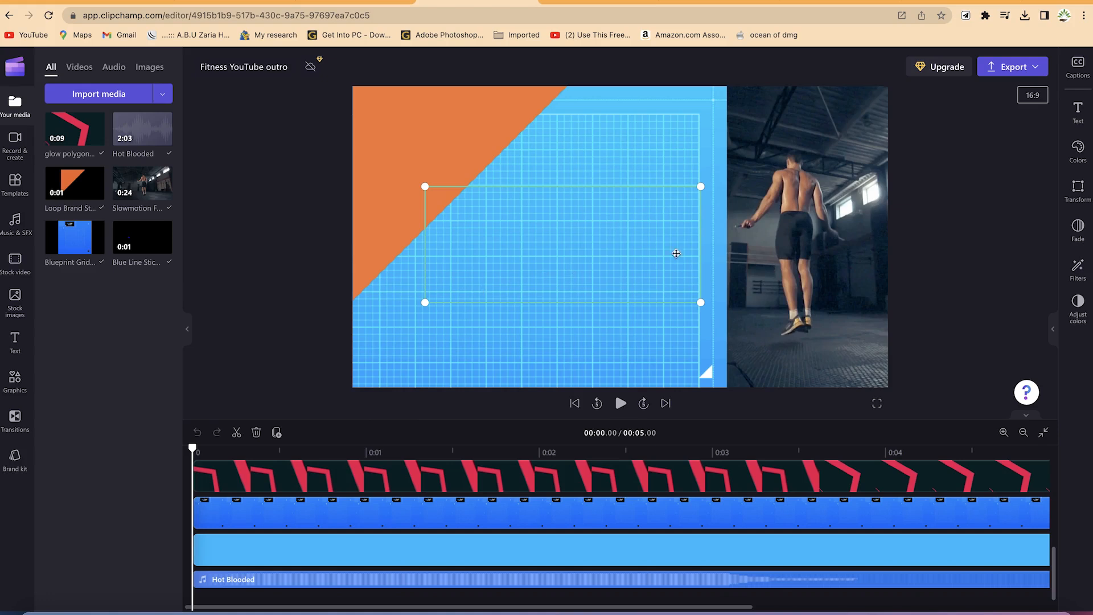
mouse_move(741, 227)
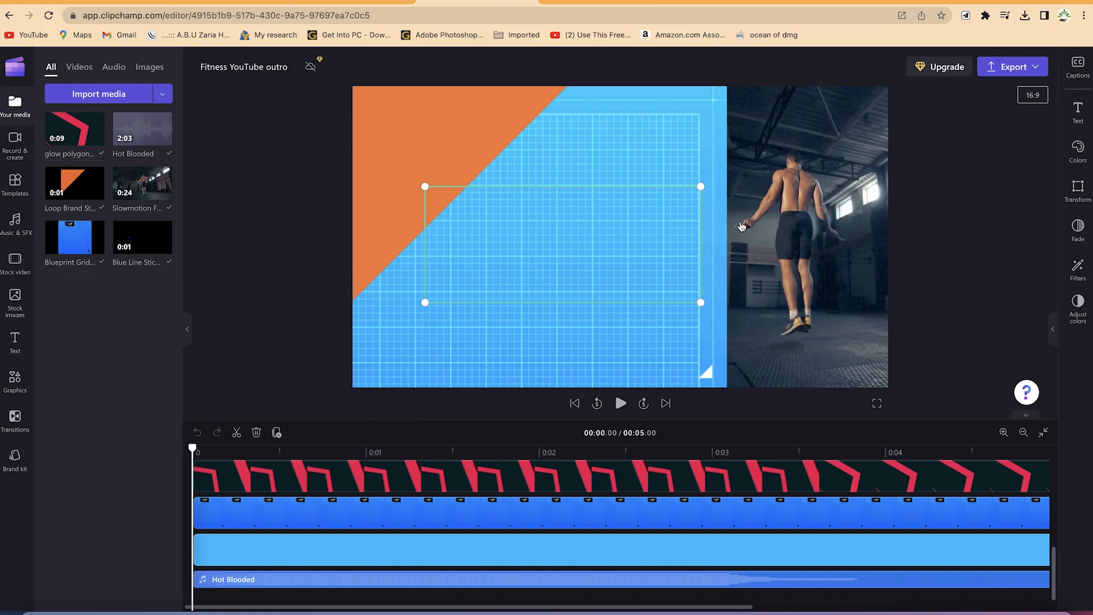
mouse_move(803, 145)
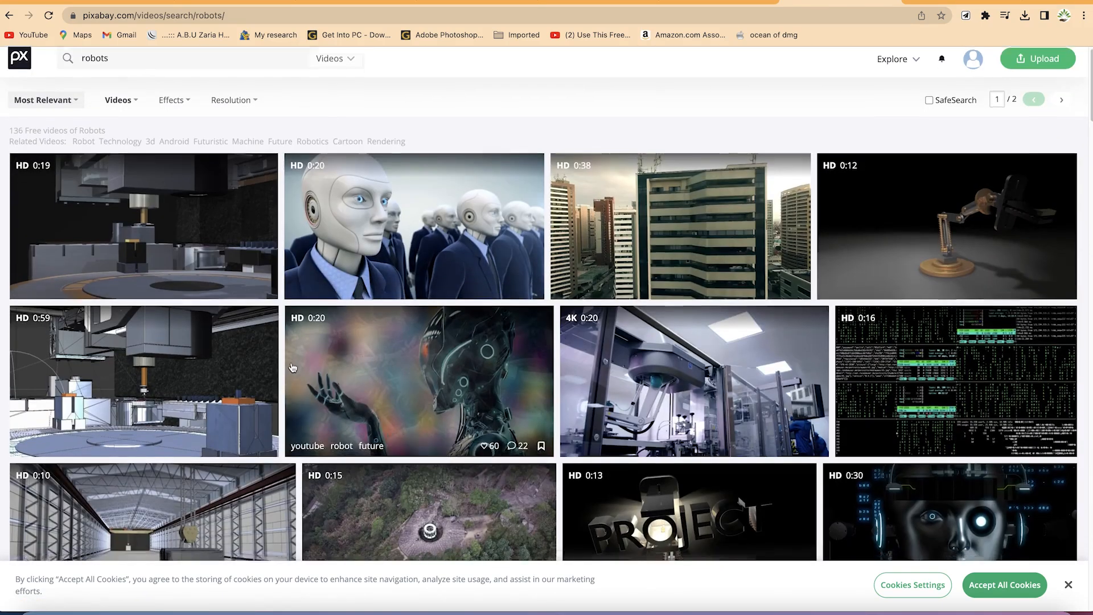
Step: Scroll the robots results and go to the 'car robot self-driving' video page
scroll("down", 3)
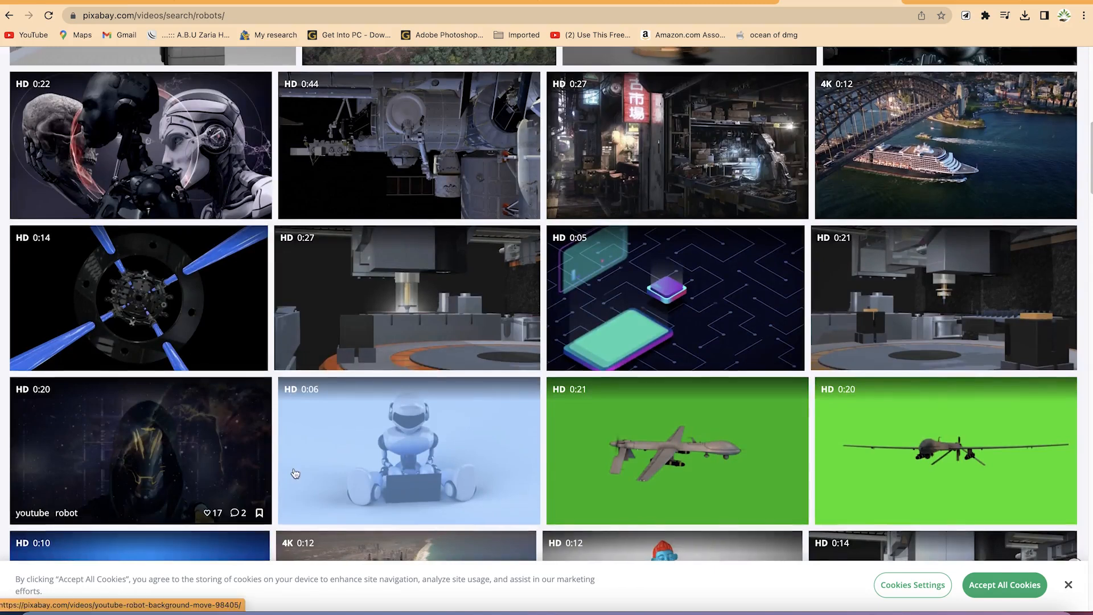
scroll("down", 3)
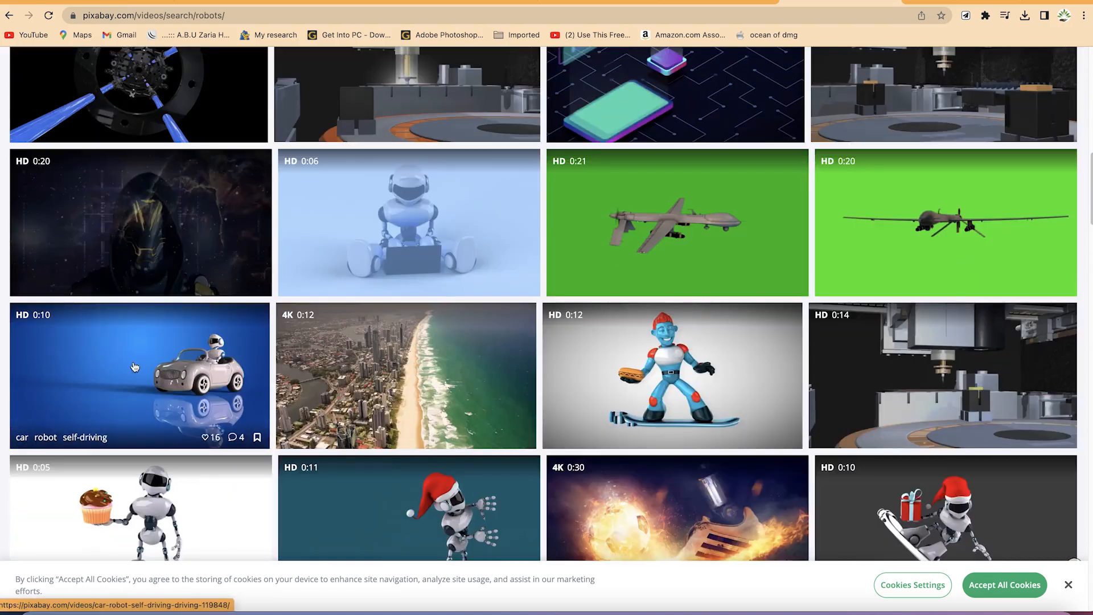
scroll("down", 3)
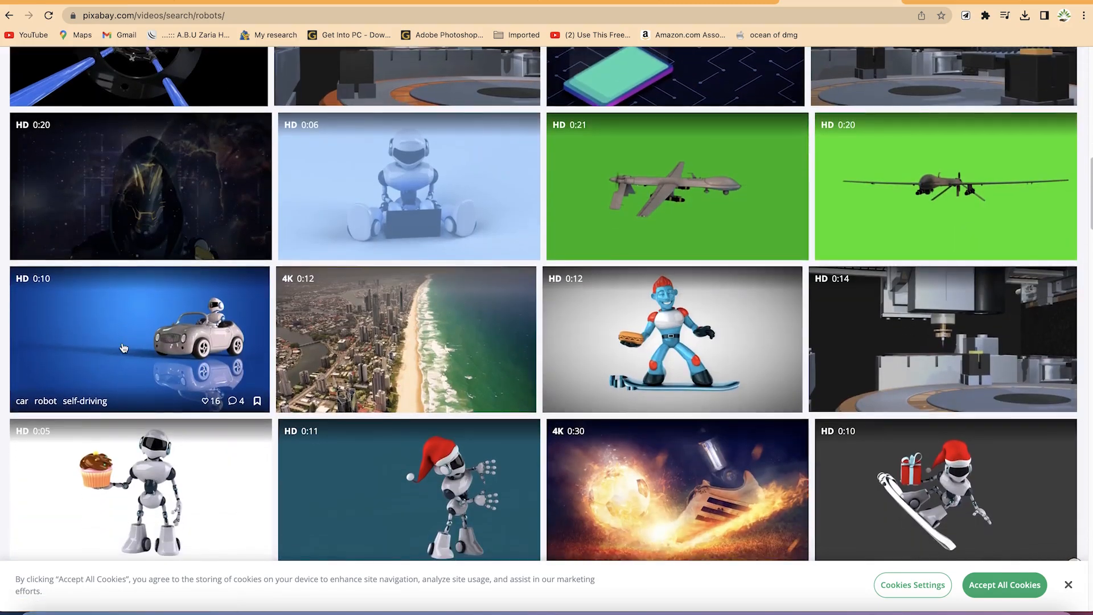
mouse_move(164, 340)
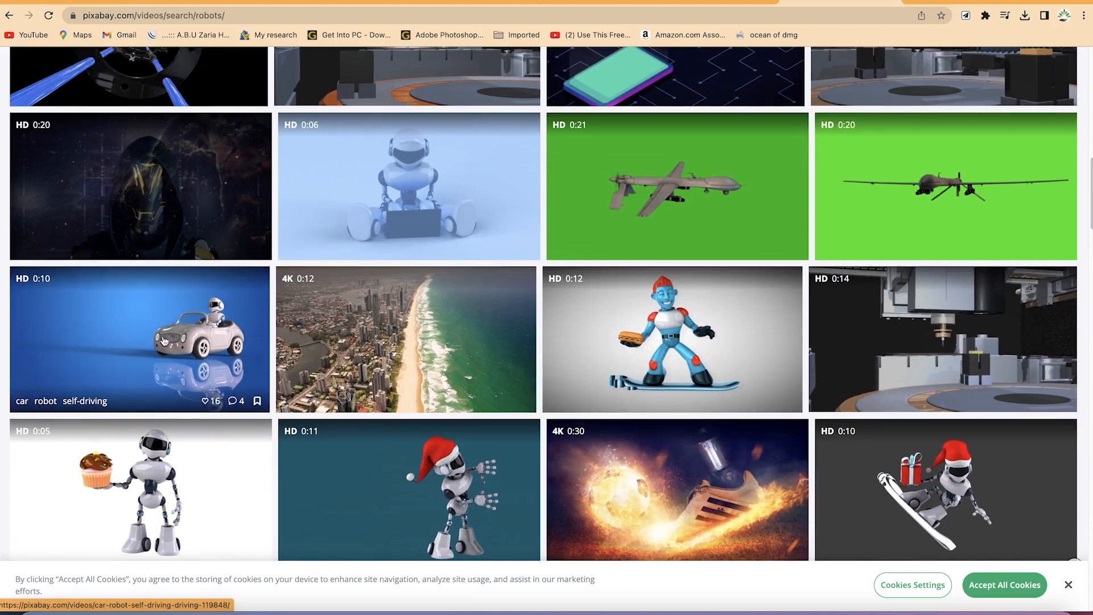
right_click(164, 340)
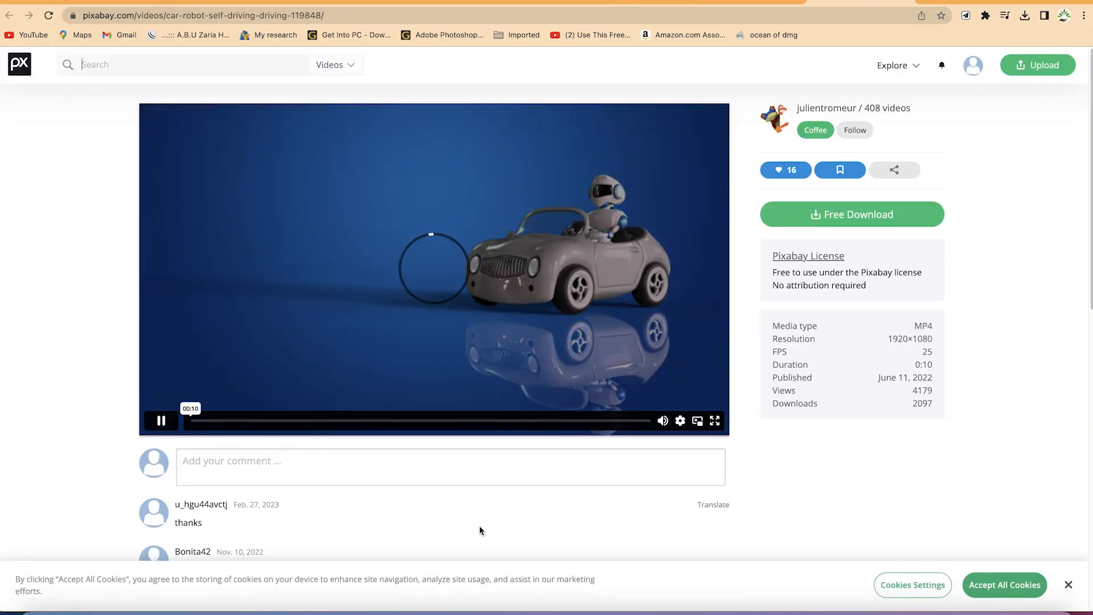
Step: Pause the preview and download the robot car video at 1920×1080 via Free Download
left_click(160, 421)
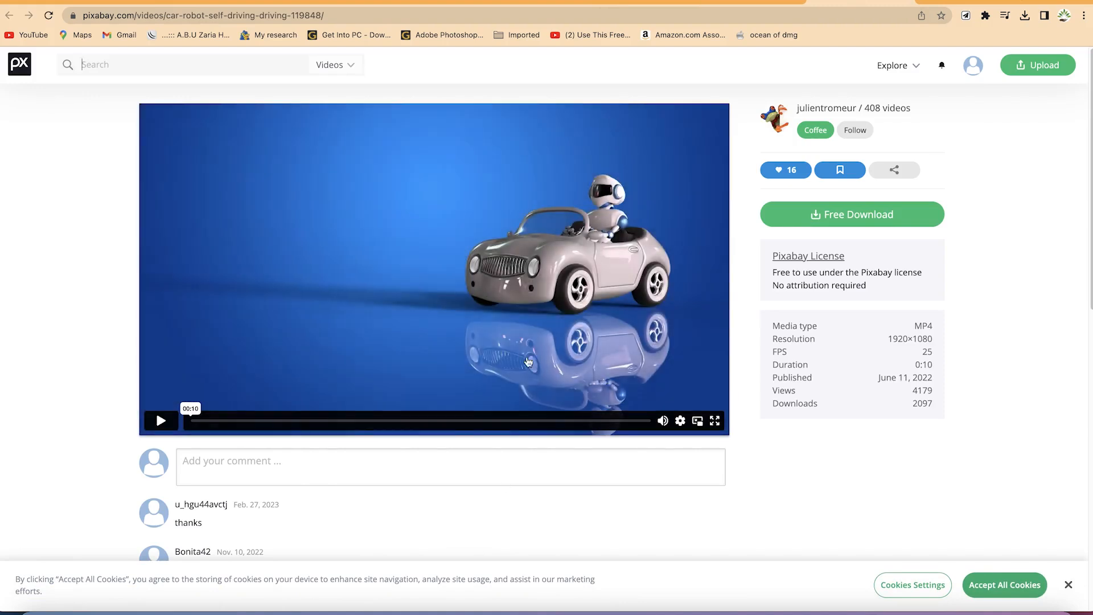
left_click(161, 420)
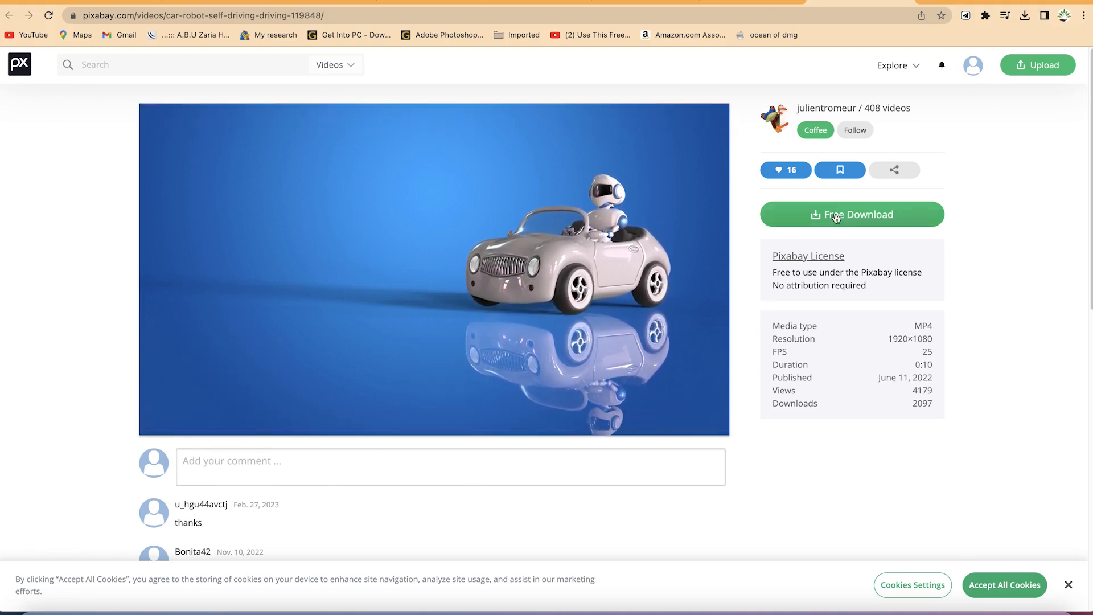
left_click(852, 214)
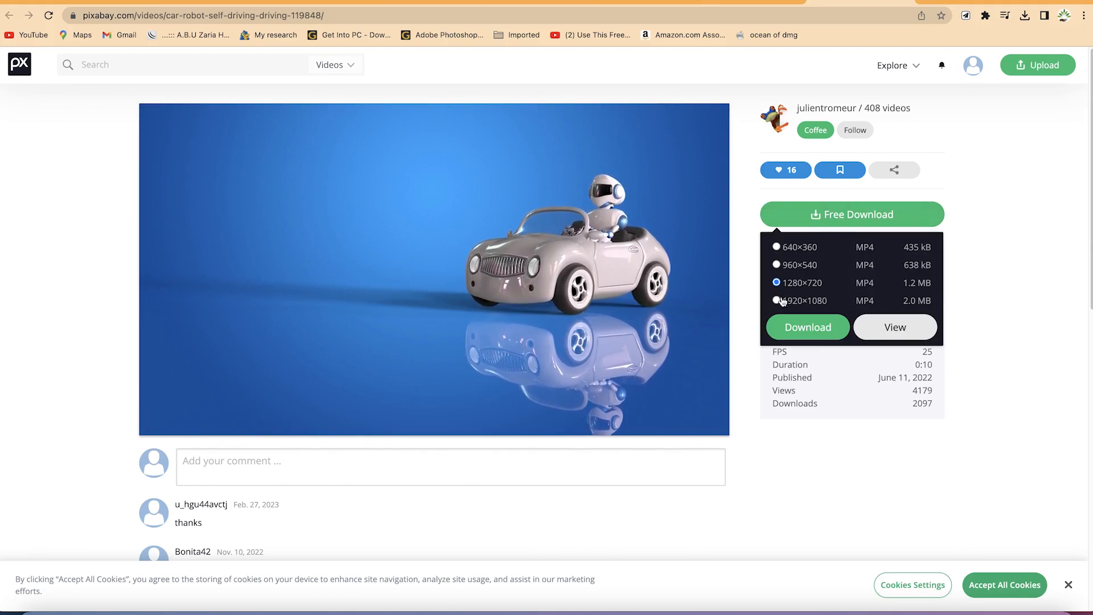
left_click(777, 301)
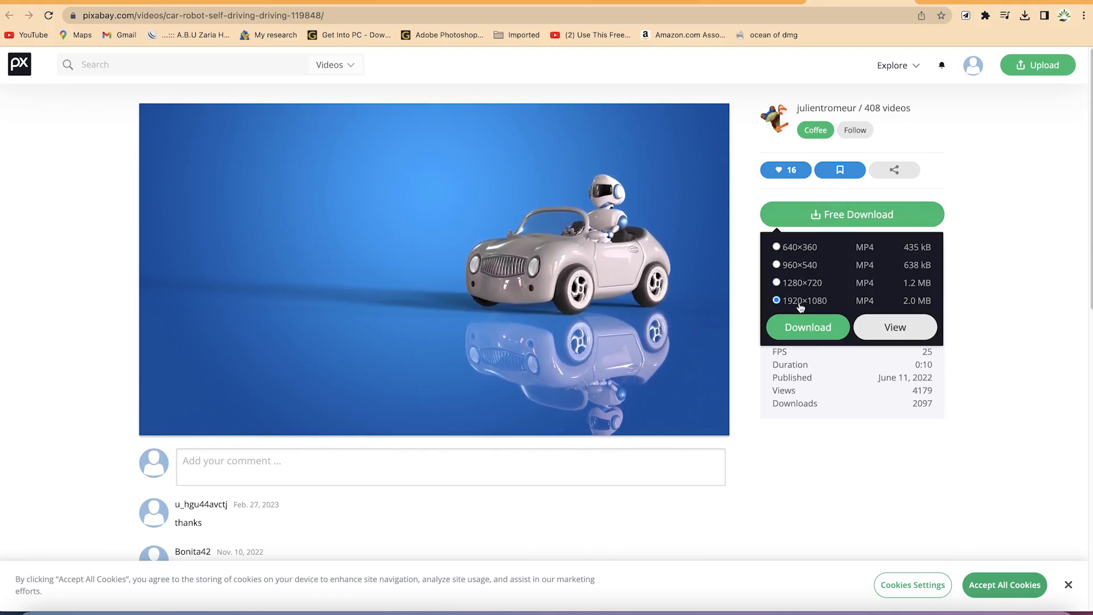
left_click(808, 327)
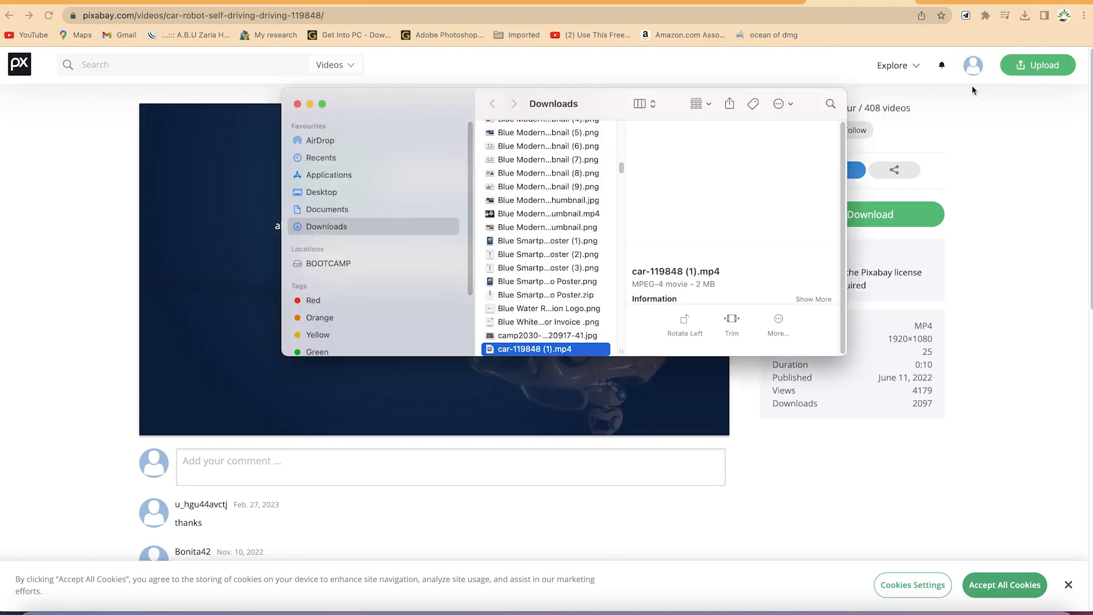
Step: Move car-119848 (1).mp4 from Downloads into Documents > YouTube > Clipchamp
left_click(536, 349)
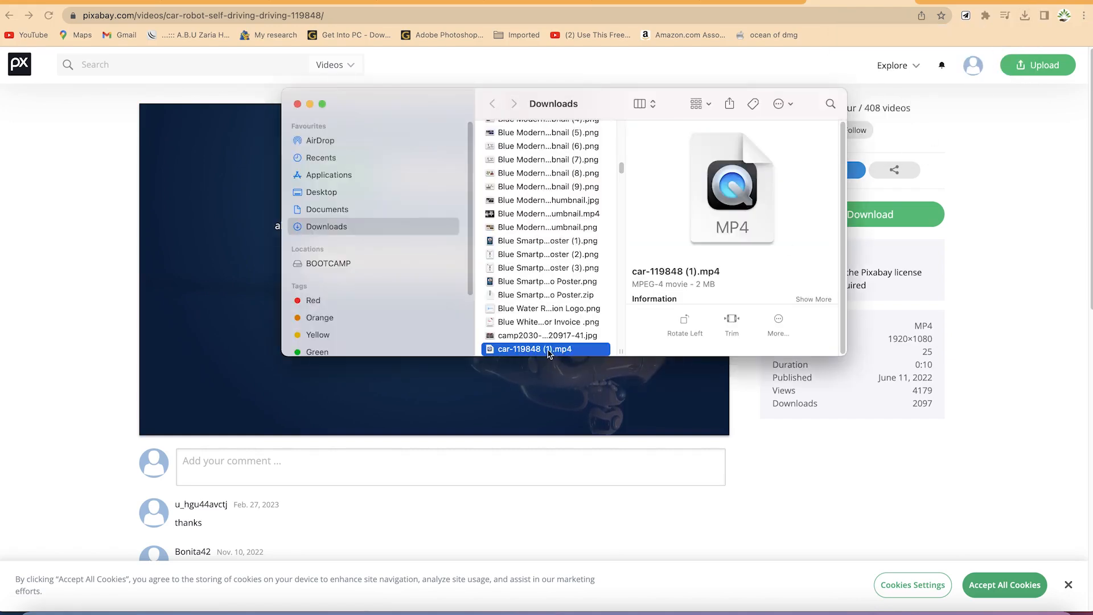
left_click(327, 210)
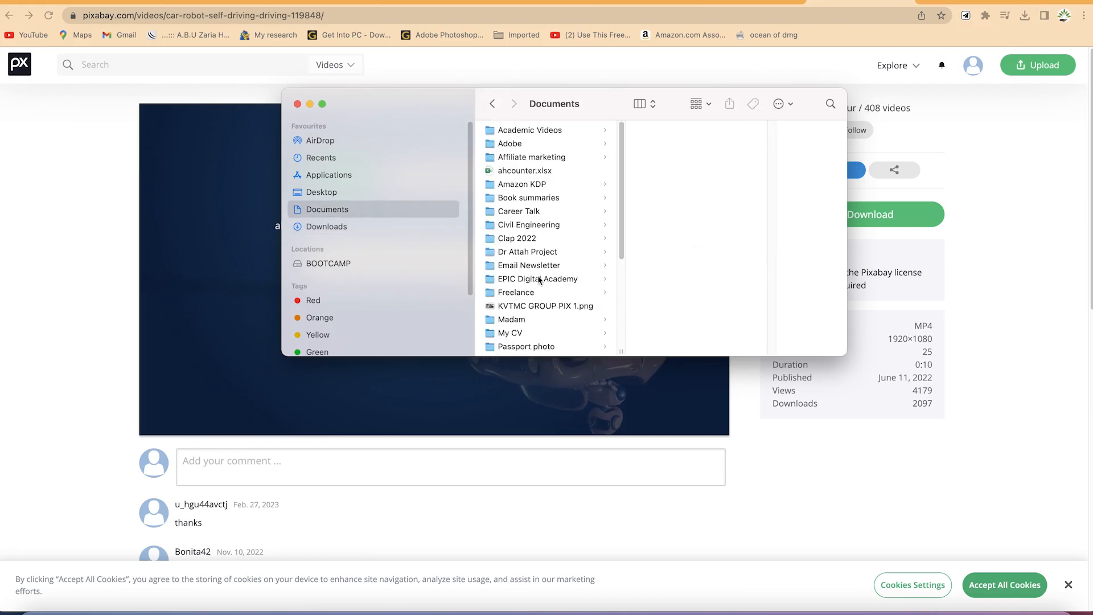
left_click(514, 330)
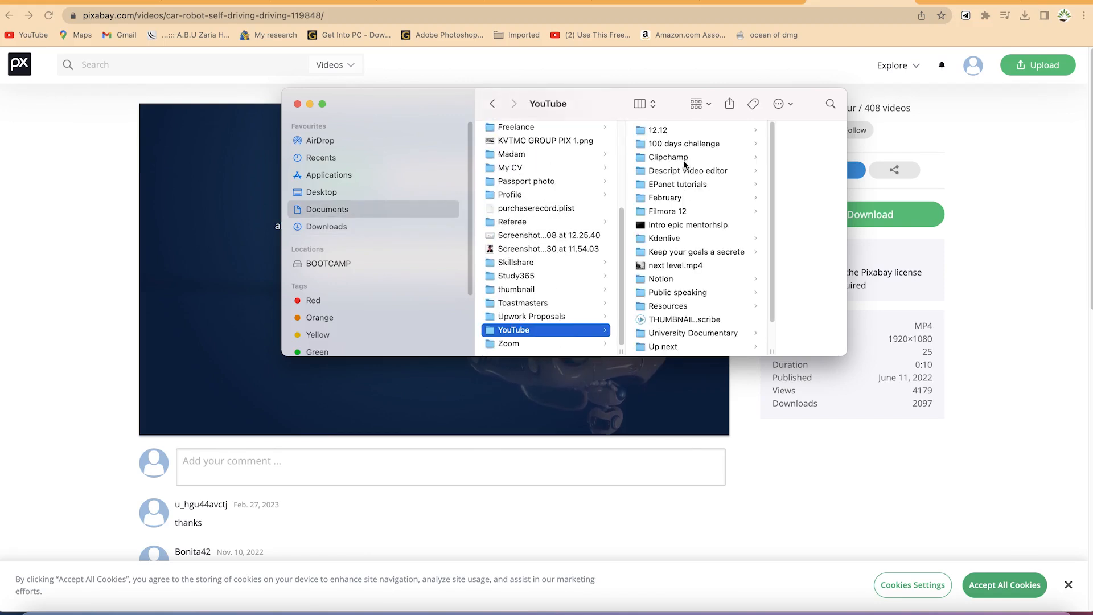
left_click(668, 156)
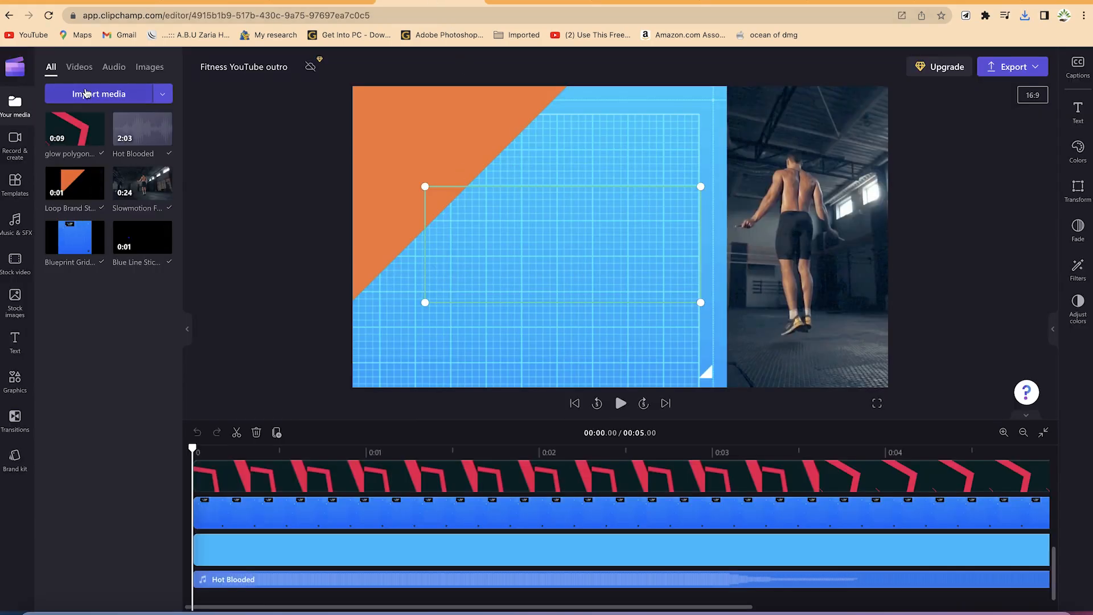
Step: Import car-119848 (1).mp4 from the Clipchamp folder into the project's media
left_click(98, 93)
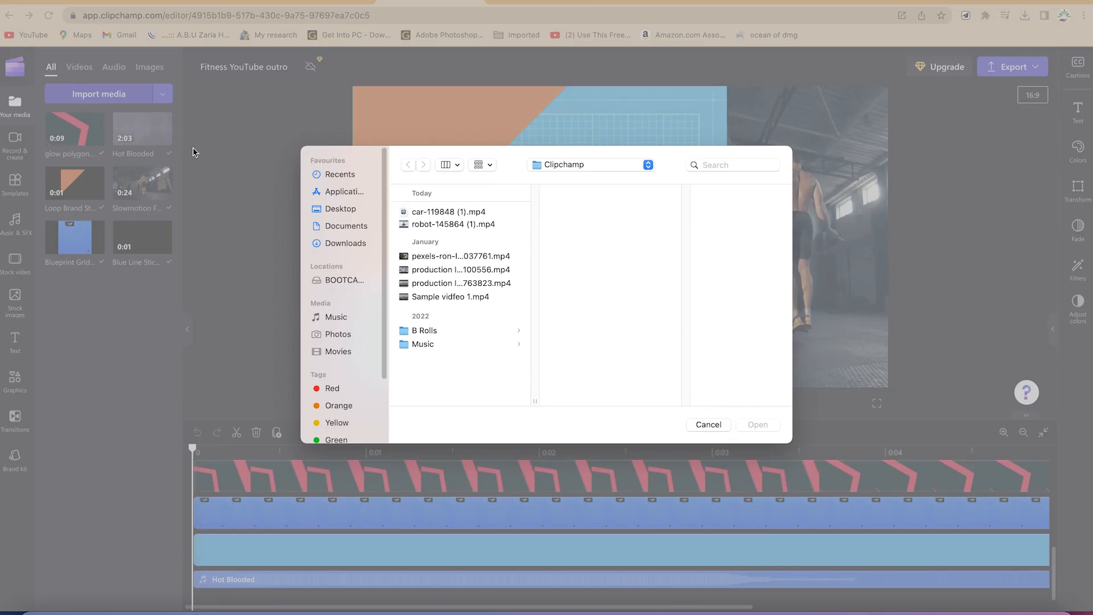
mouse_move(446, 230)
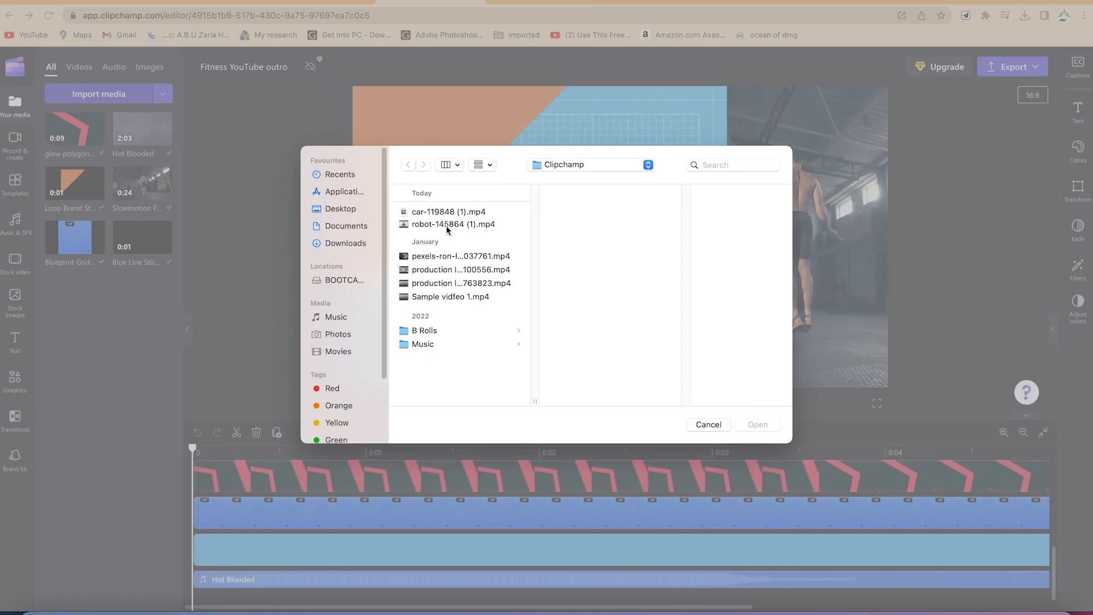
left_click(449, 211)
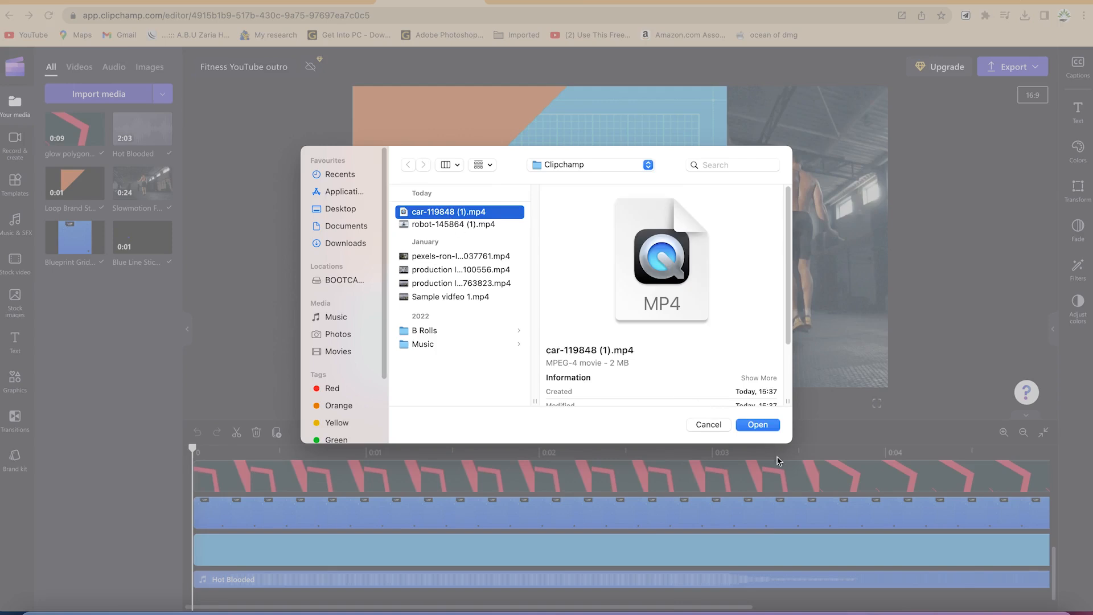
left_click(758, 424)
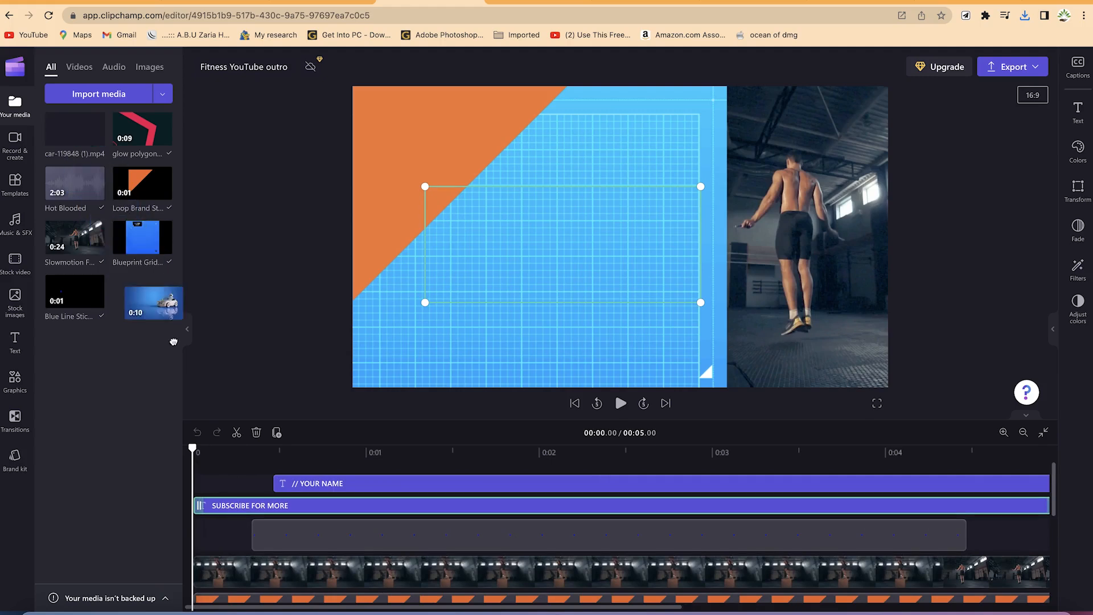
Step: Add the car clip to the timeline and delete the jump-rope man clip it replaces
left_click_drag(152, 303, 247, 512)
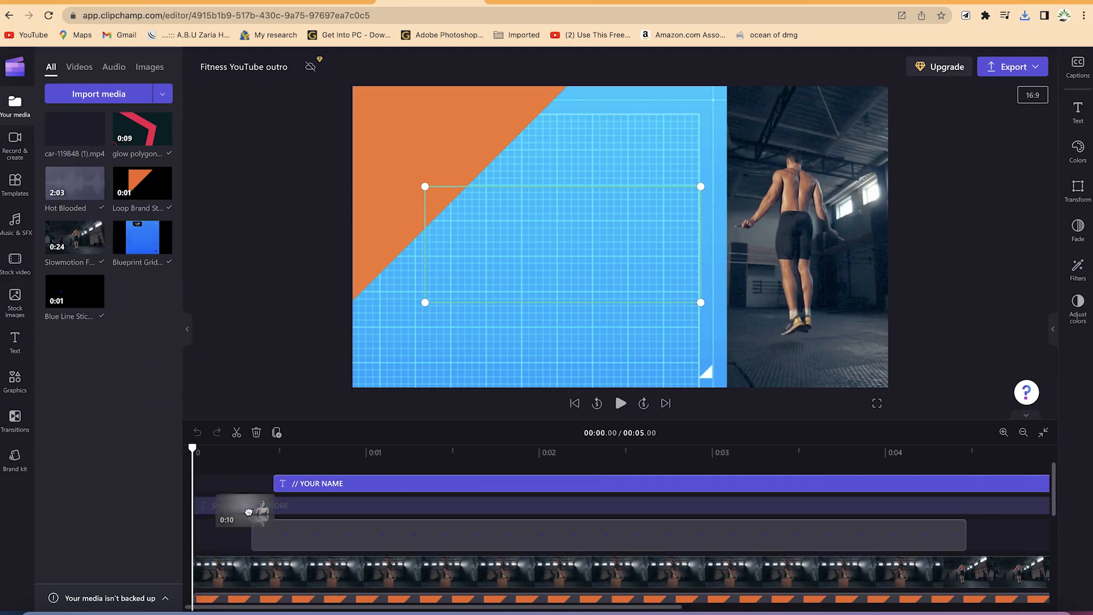
left_click(251, 506)
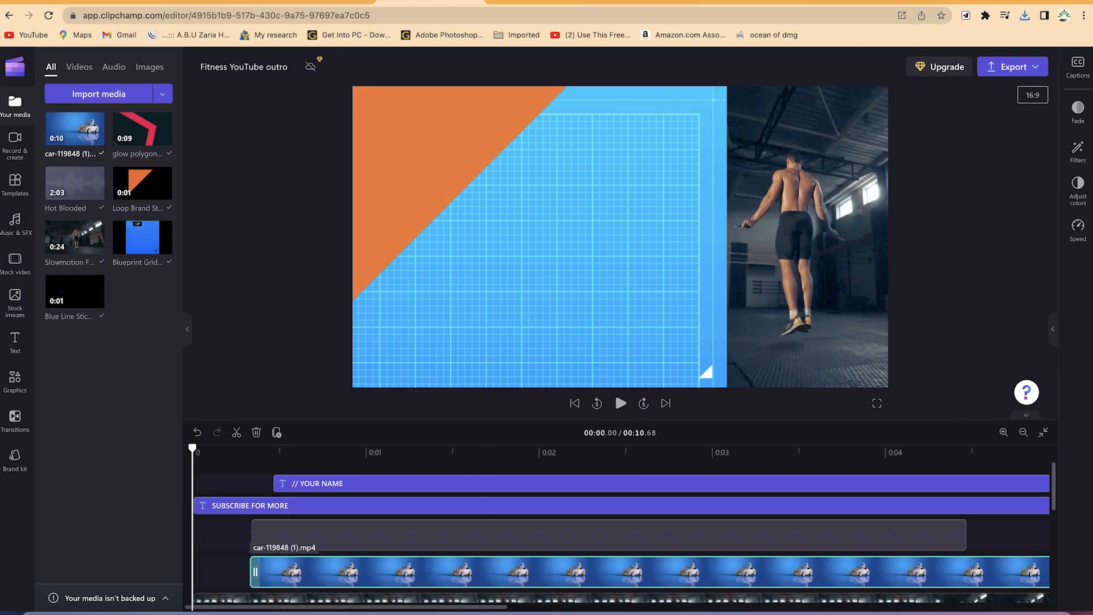
mouse_move(362, 573)
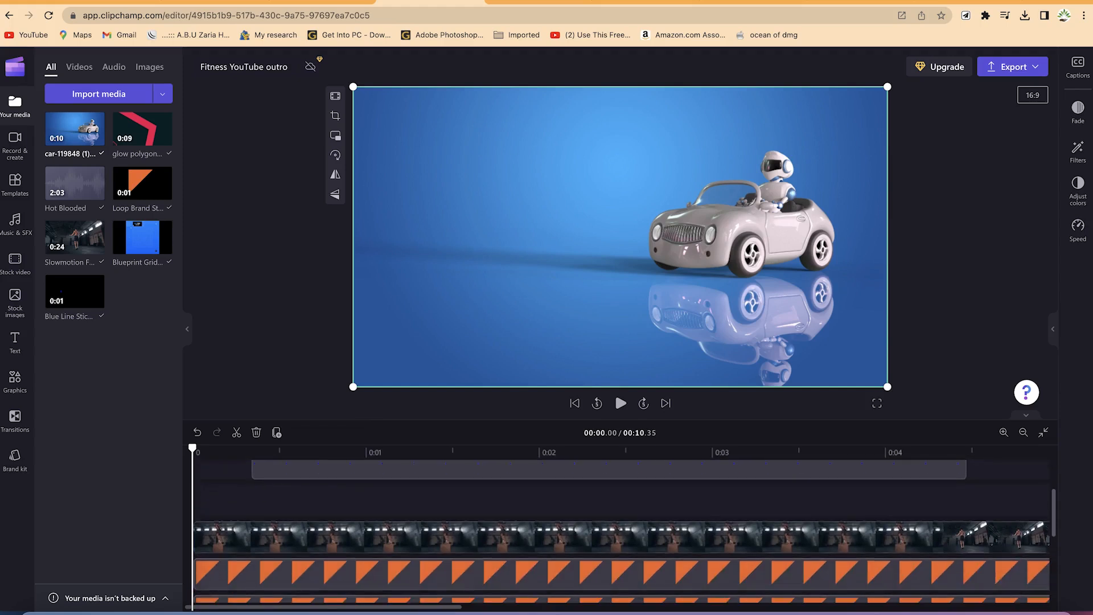
scroll("down", 3)
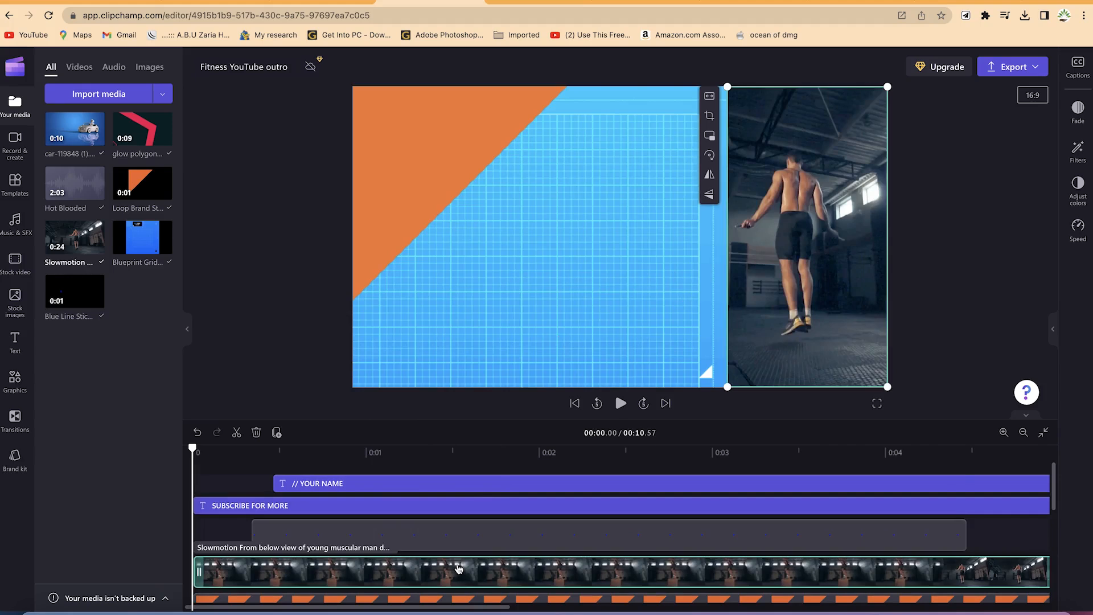
right_click(458, 569)
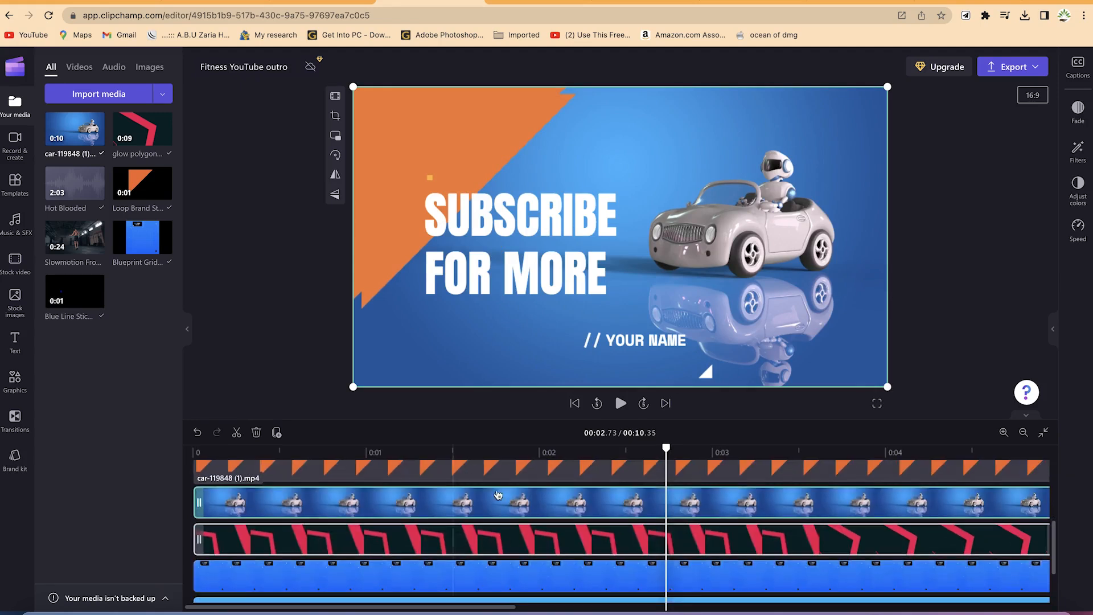
mouse_move(603, 535)
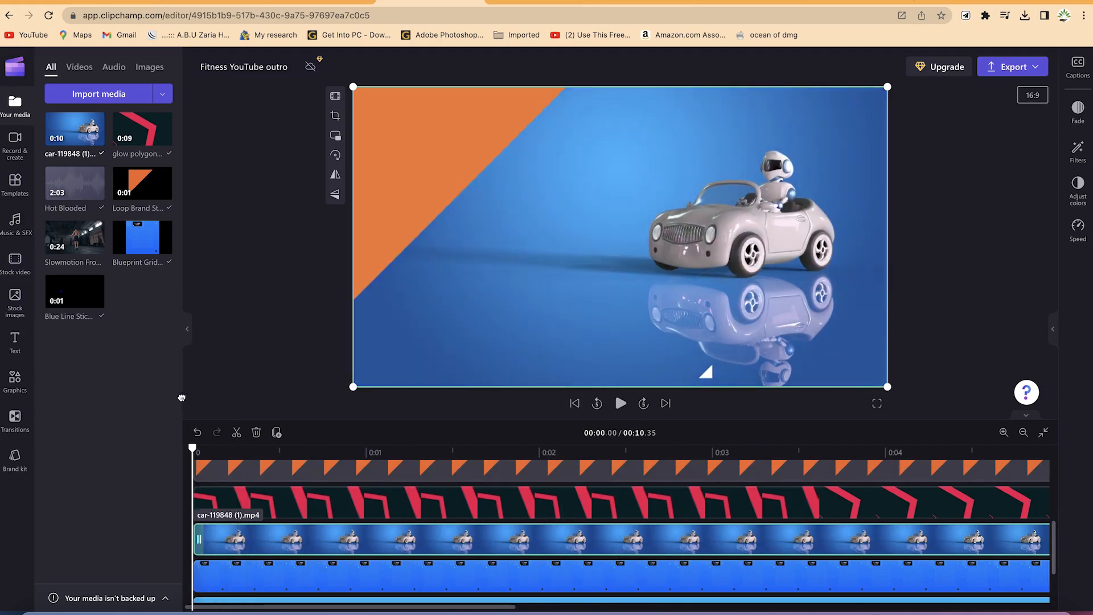
Step: Lower the Hot Blooded track's volume to 16% and play back to check the sound
left_click(620, 403)
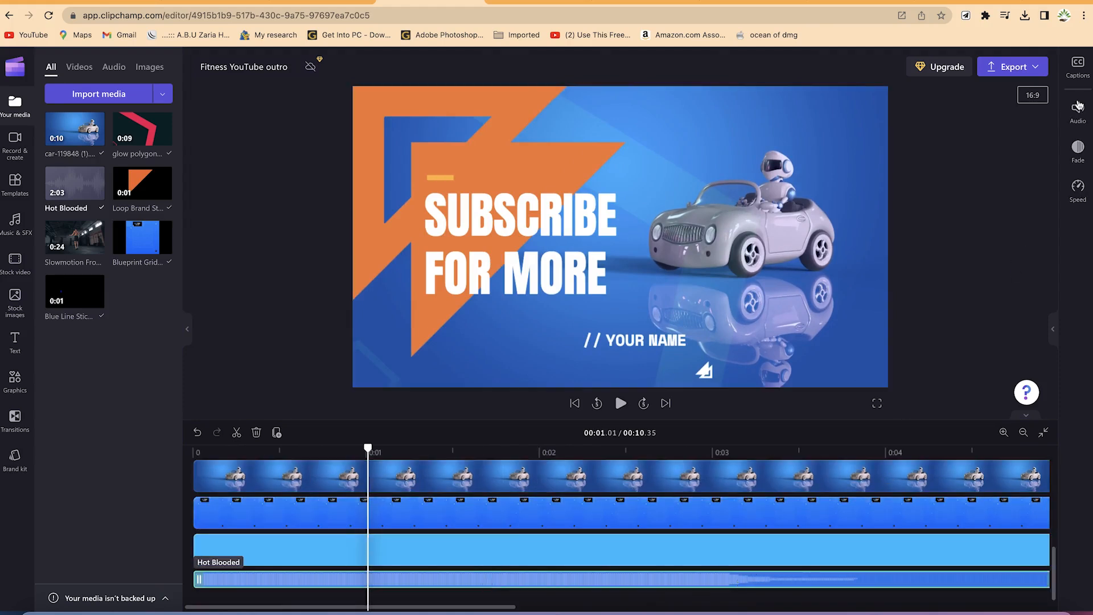
left_click(1077, 111)
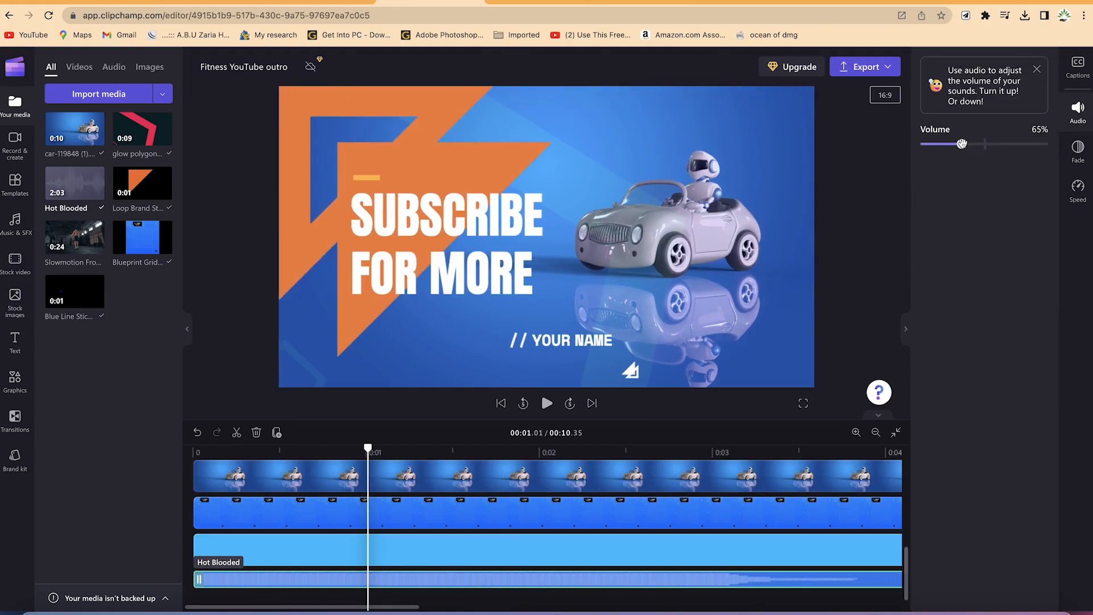
left_click_drag(963, 144, 930, 144)
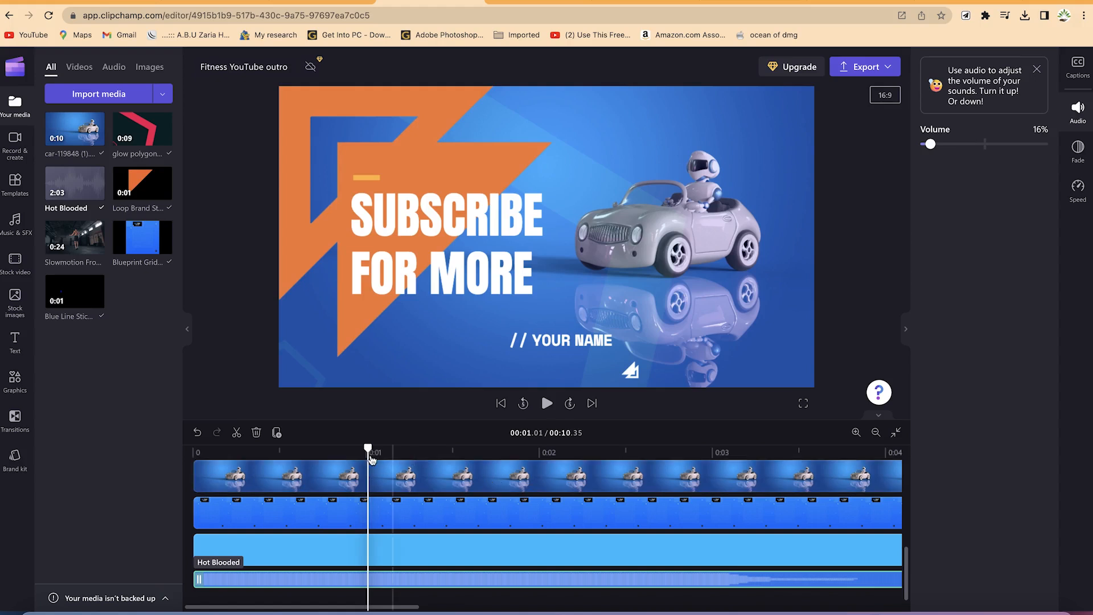
left_click(547, 403)
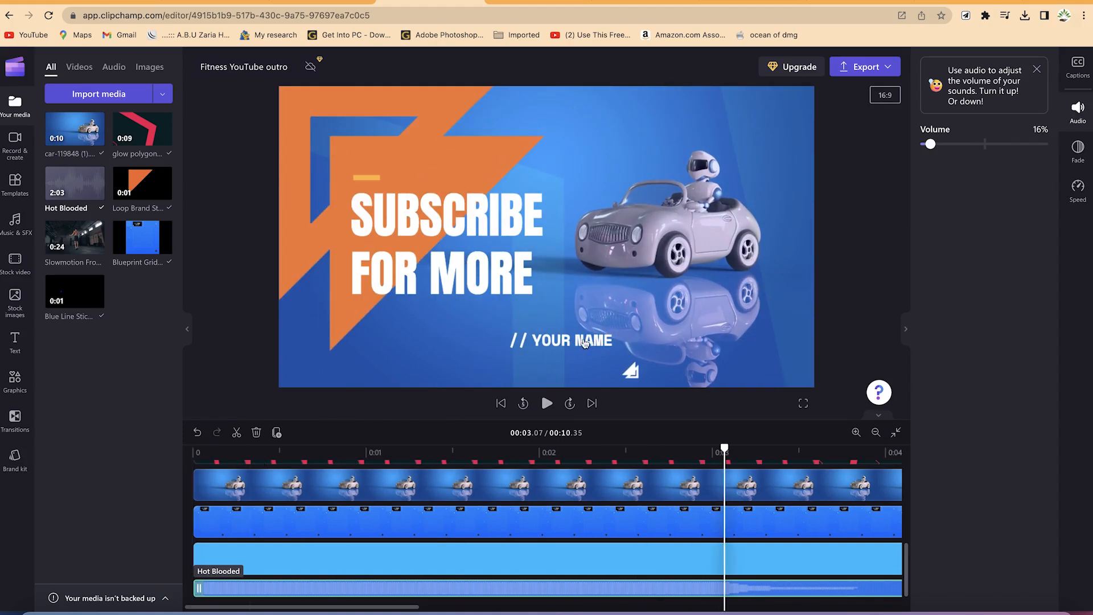
Step: Replace the small caption's YOUR NAME placeholder so it reads // EPIC AI
left_click(562, 341)
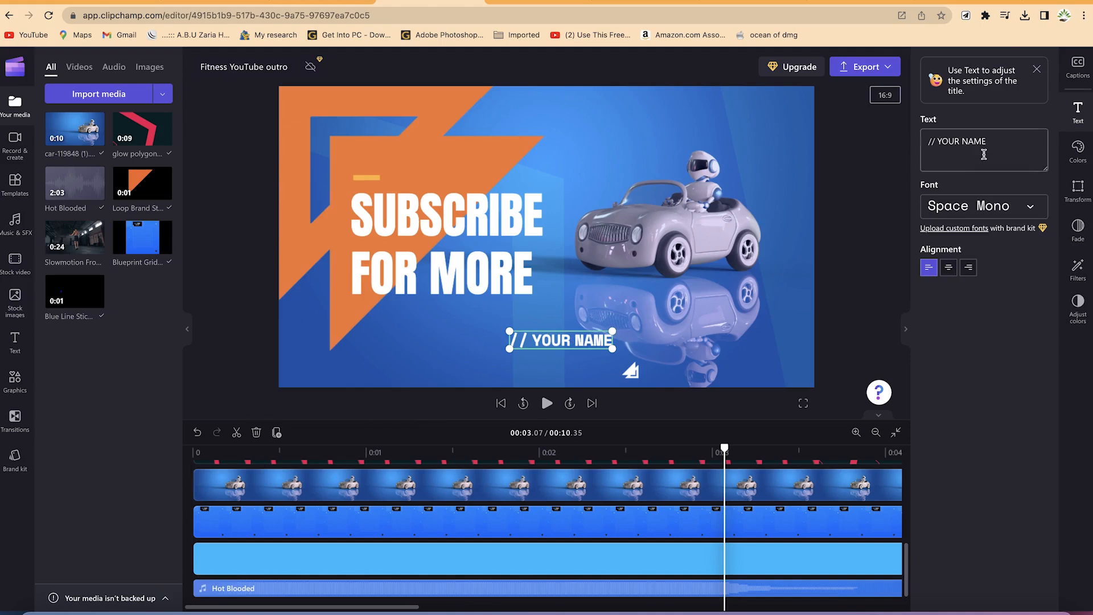
key("Backspace")
type("// EPIC AI")
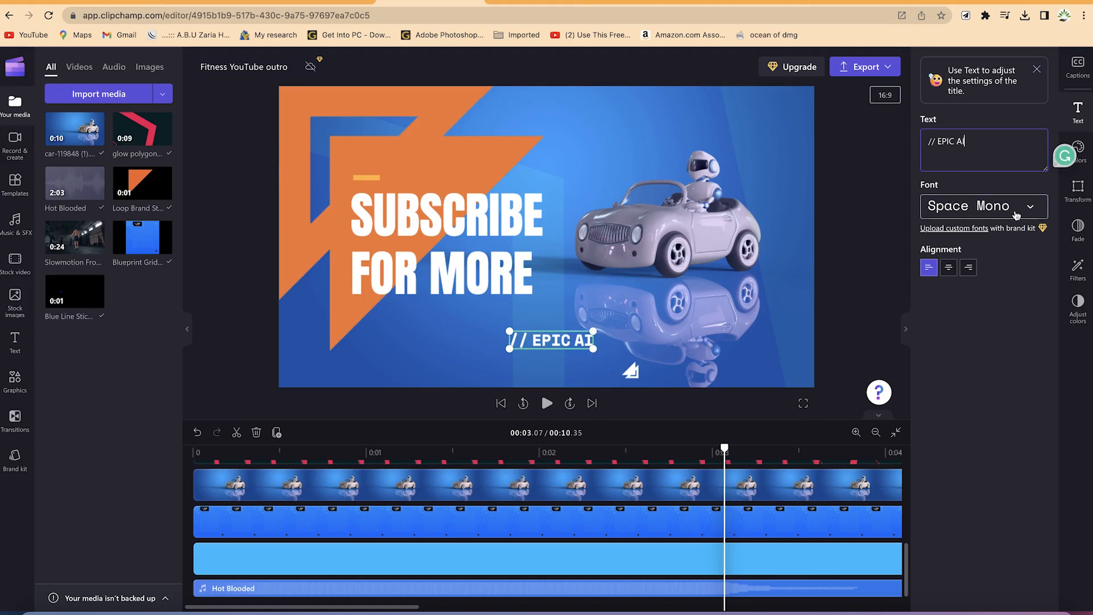
mouse_move(1019, 223)
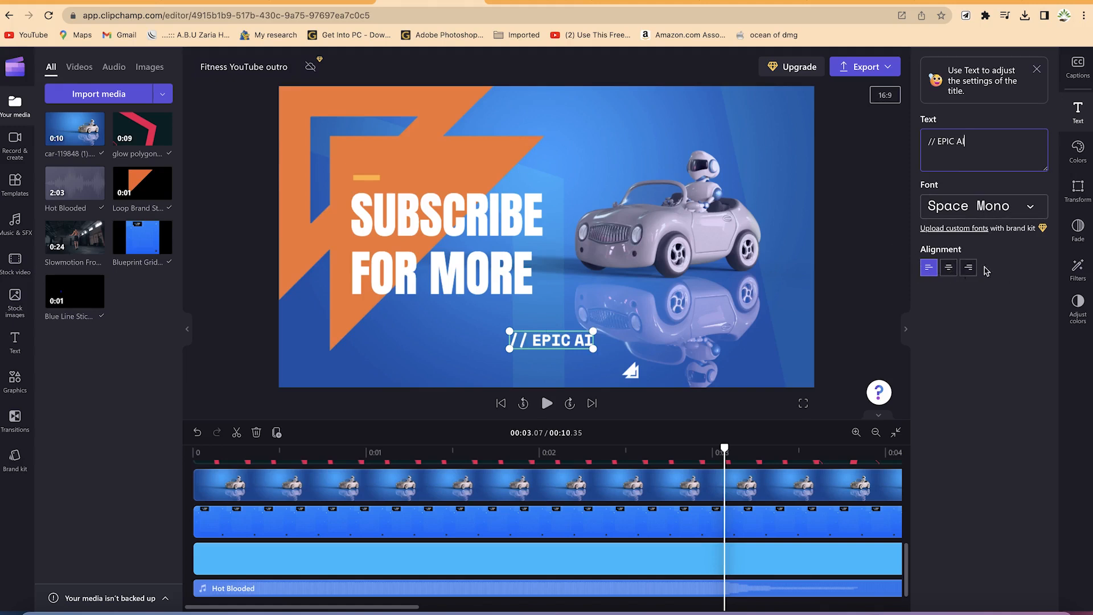
mouse_move(619, 383)
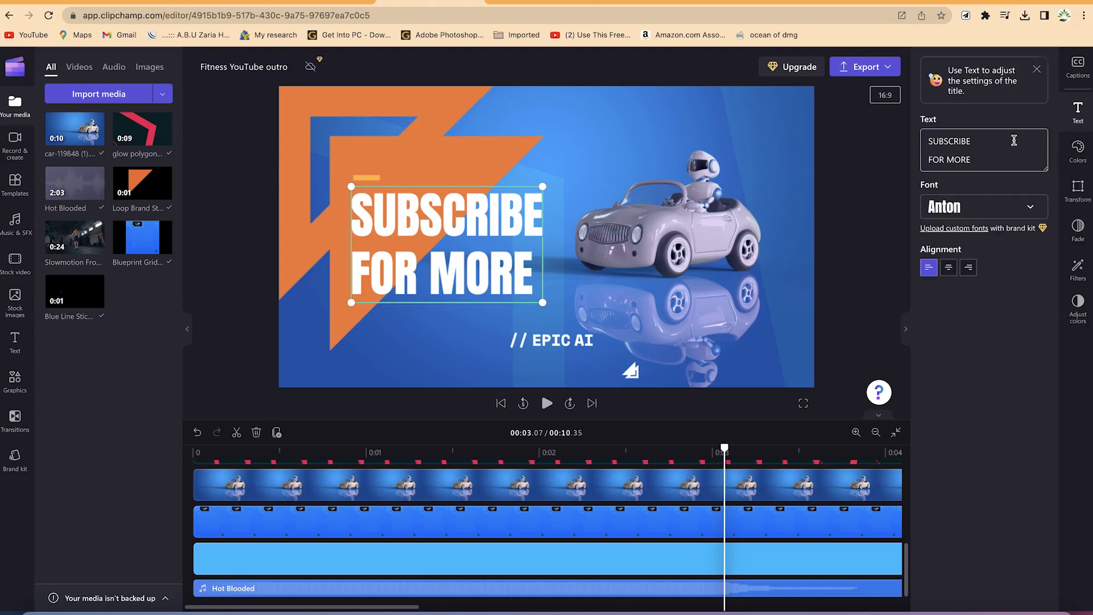
Step: Replace SUBSCRIBE FOR MORE with THANK YOU FOR WATCHING and return playback to the start
key("Backspace")
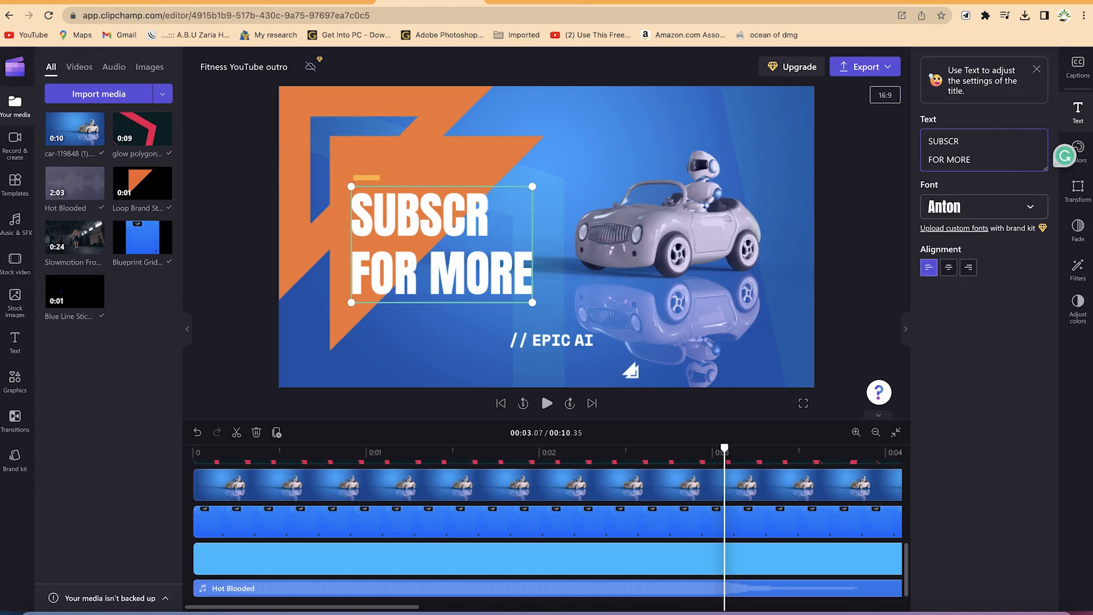
type("THANK YOU")
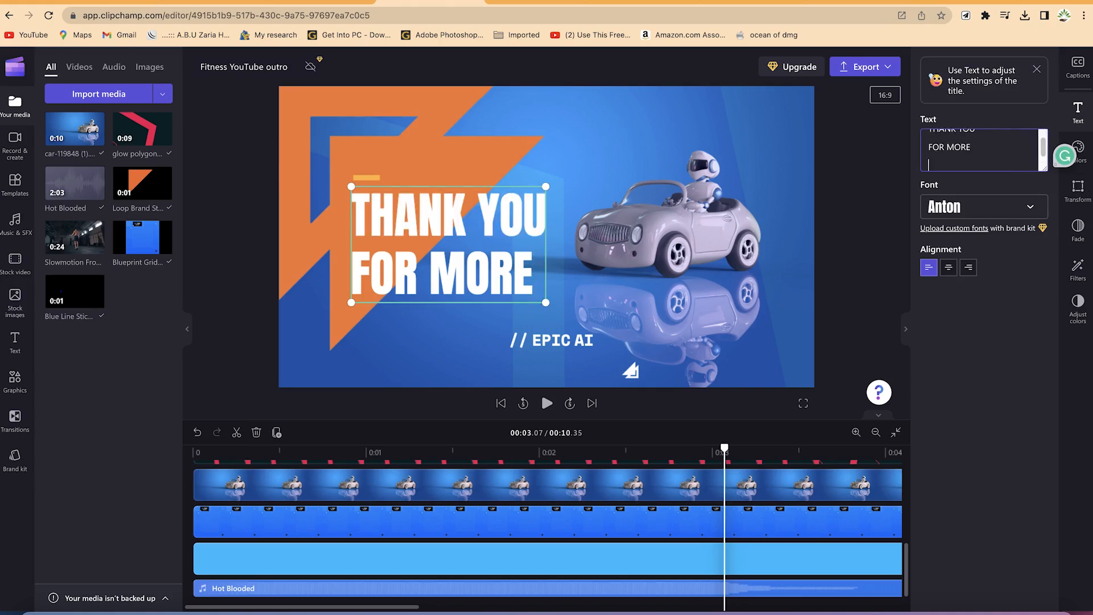
type("WATC")
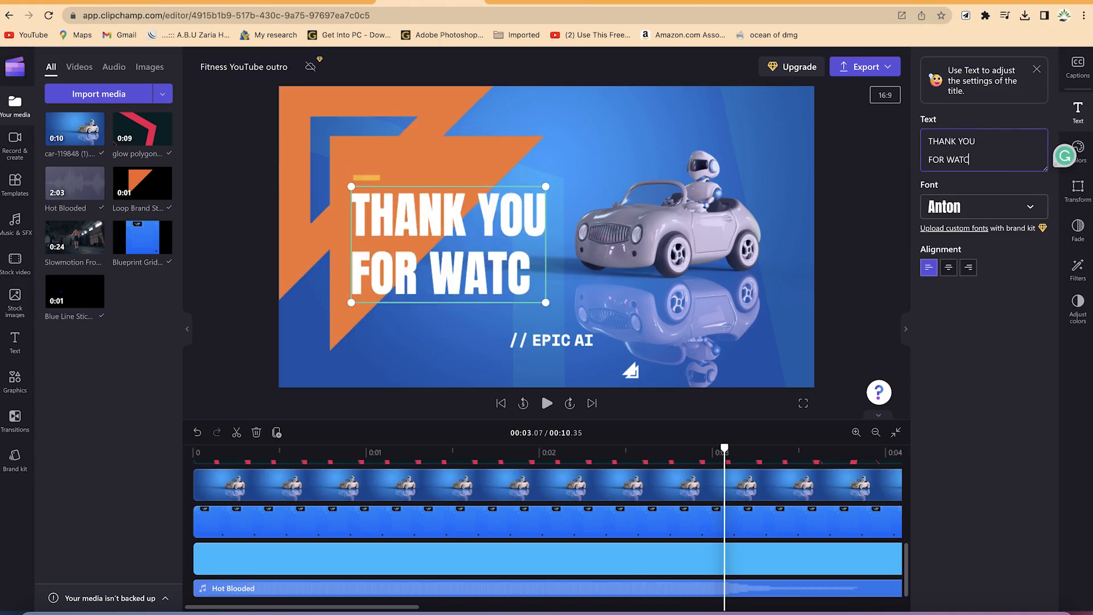
type("HING")
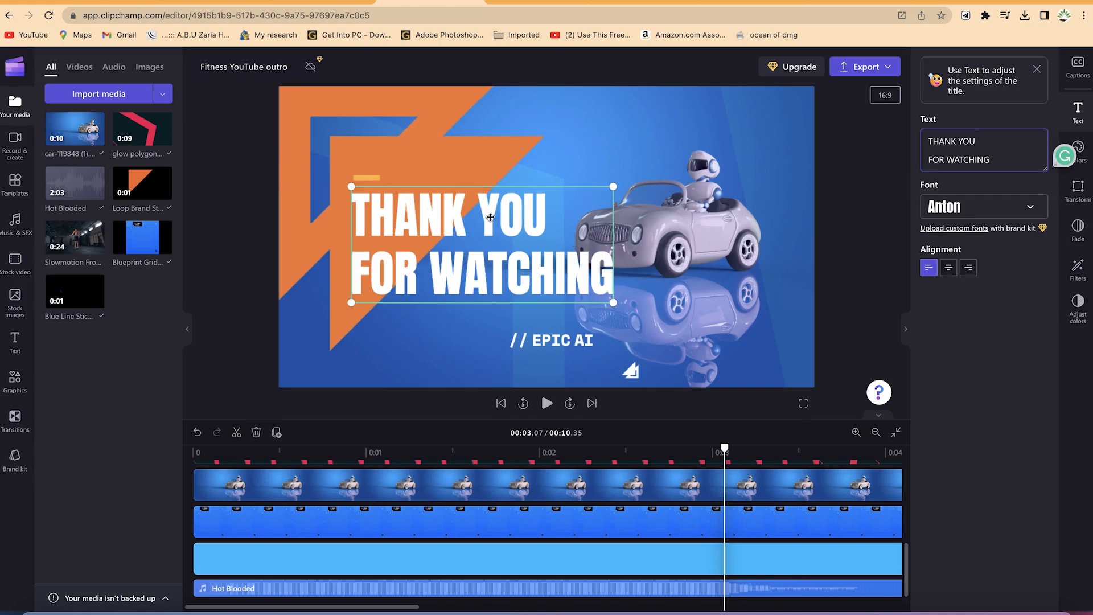
left_click_drag(490, 216, 457, 210)
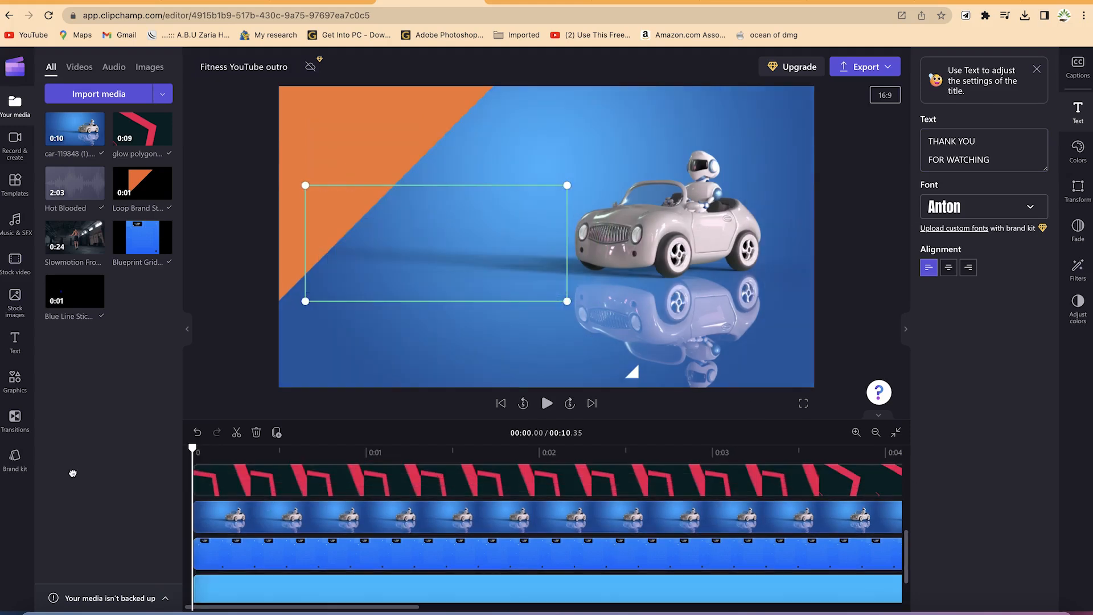
mouse_move(75, 465)
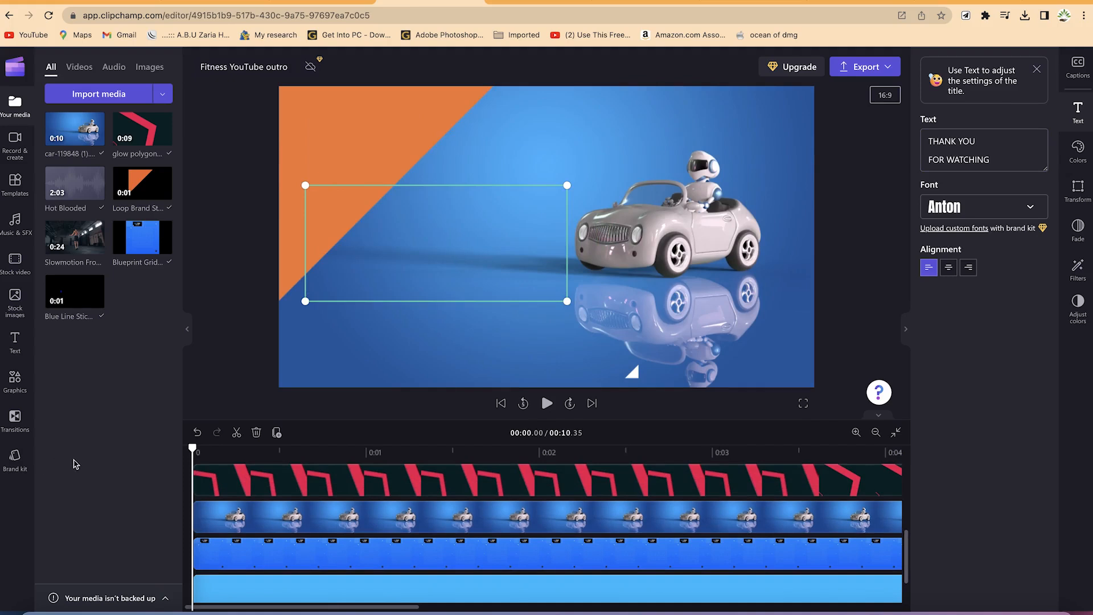
Step: Zoom the timeline out fully and select the robot car clip to trim it to the 0:05 mark
left_click(546, 403)
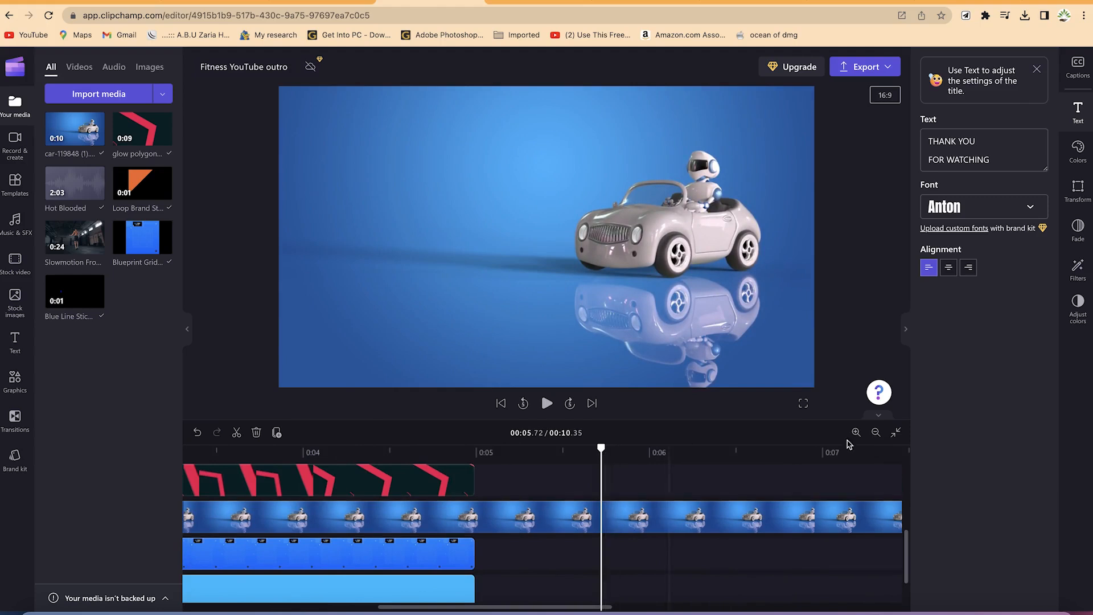
mouse_move(876, 432)
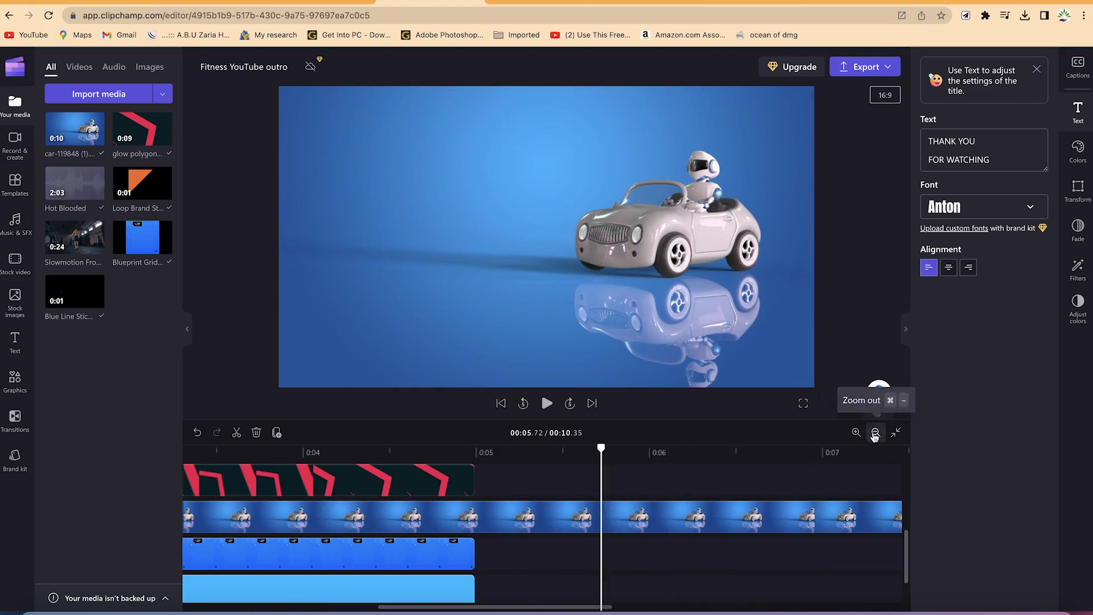
left_click(876, 433)
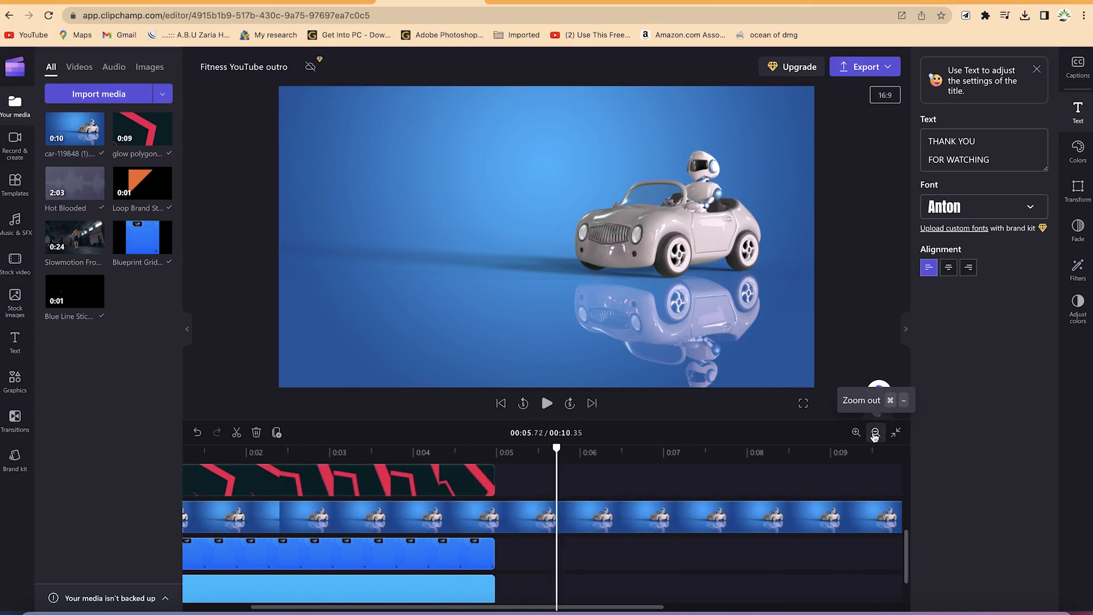
left_click(876, 433)
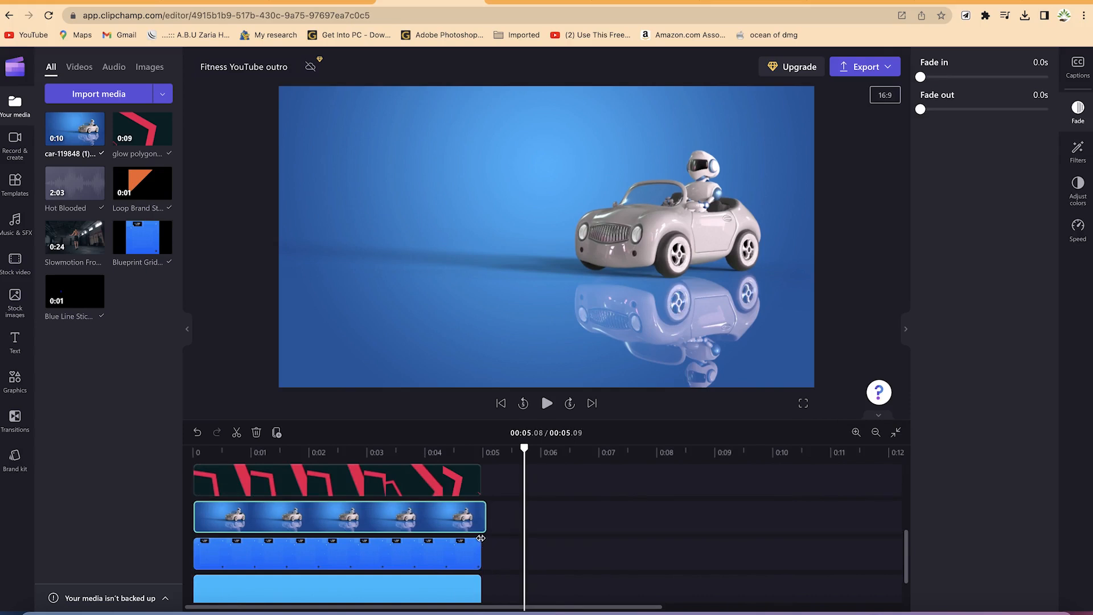
left_click(337, 516)
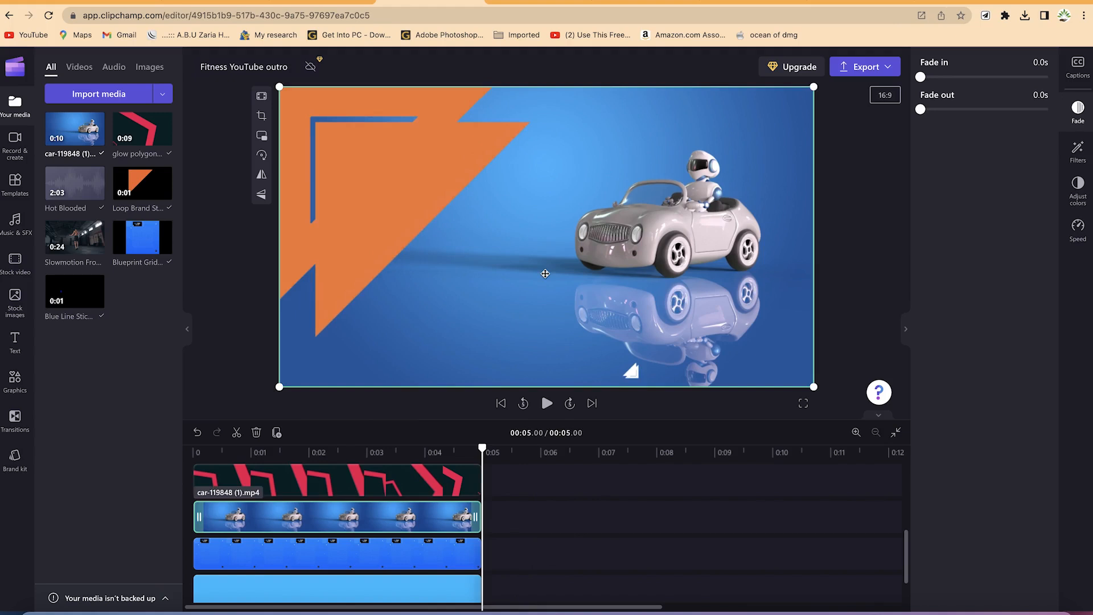
Step: Lower the Hot Blooded music clip's volume to about 16%
left_click(547, 404)
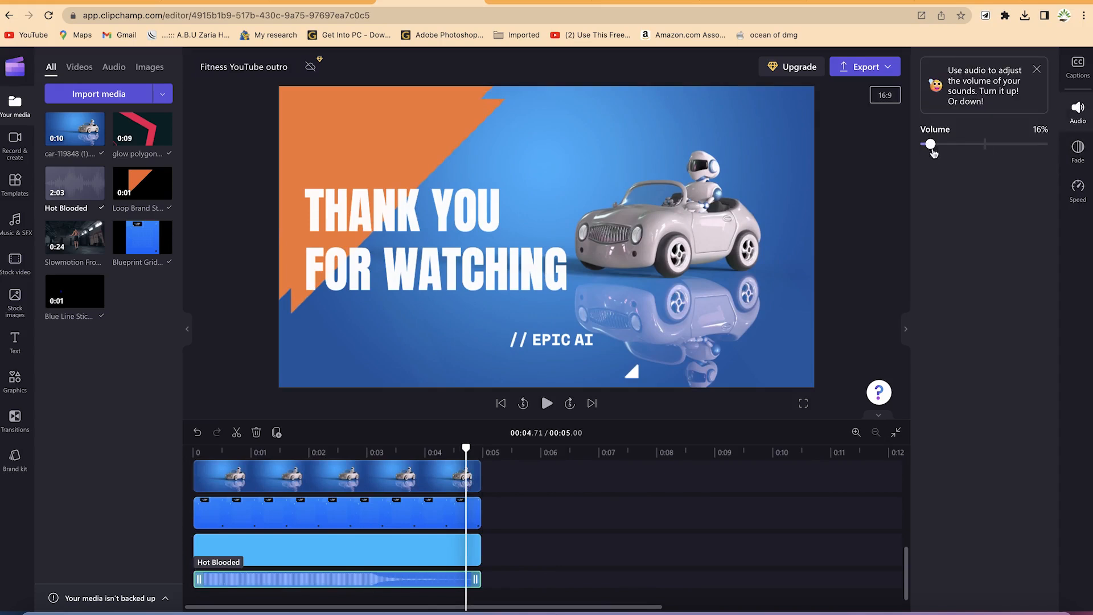
left_click_drag(930, 145, 954, 145)
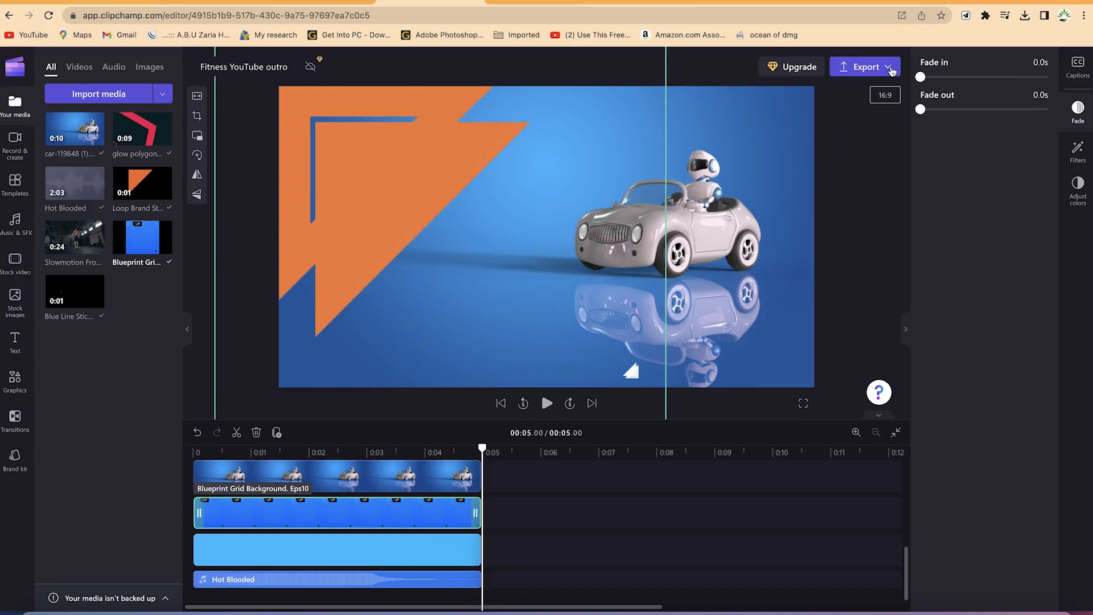
Step: Export the outro as a 1080p MP4 and reveal the downloaded file in its folder
left_click(865, 66)
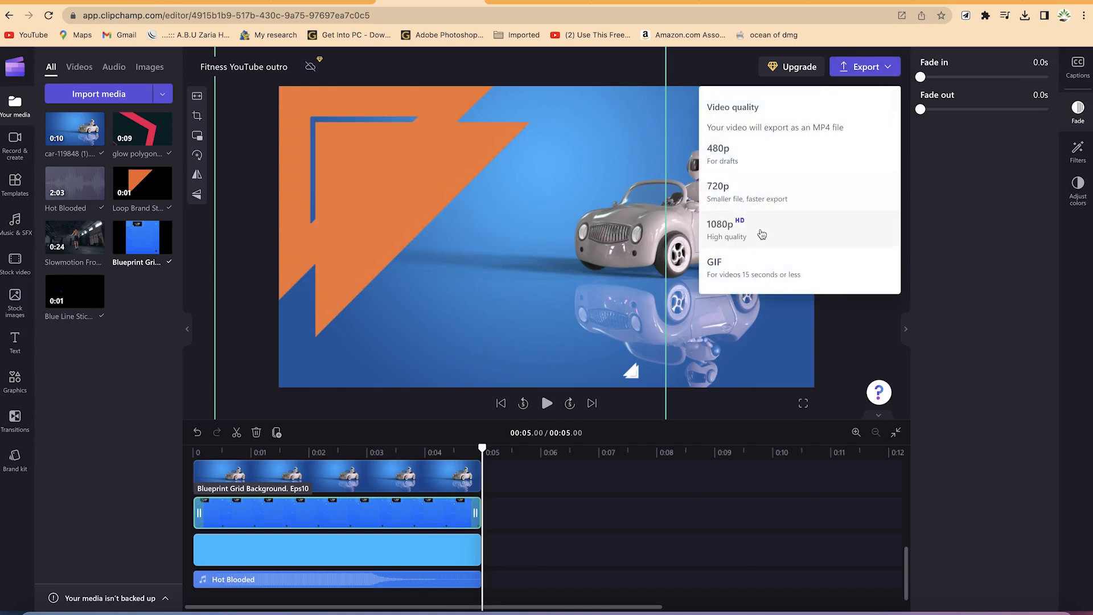
left_click(721, 230)
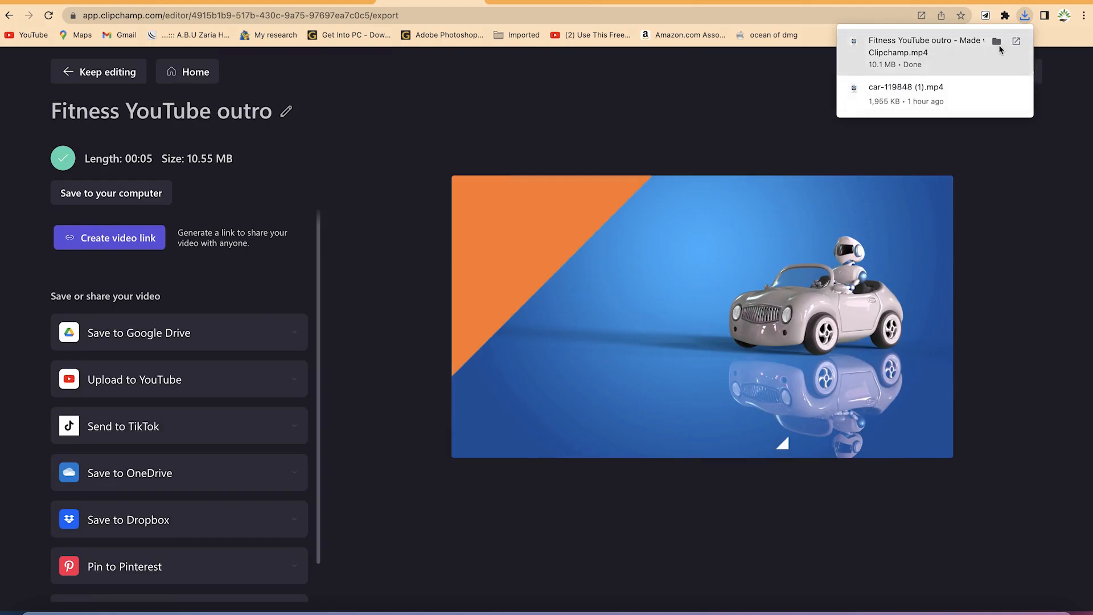
left_click(996, 41)
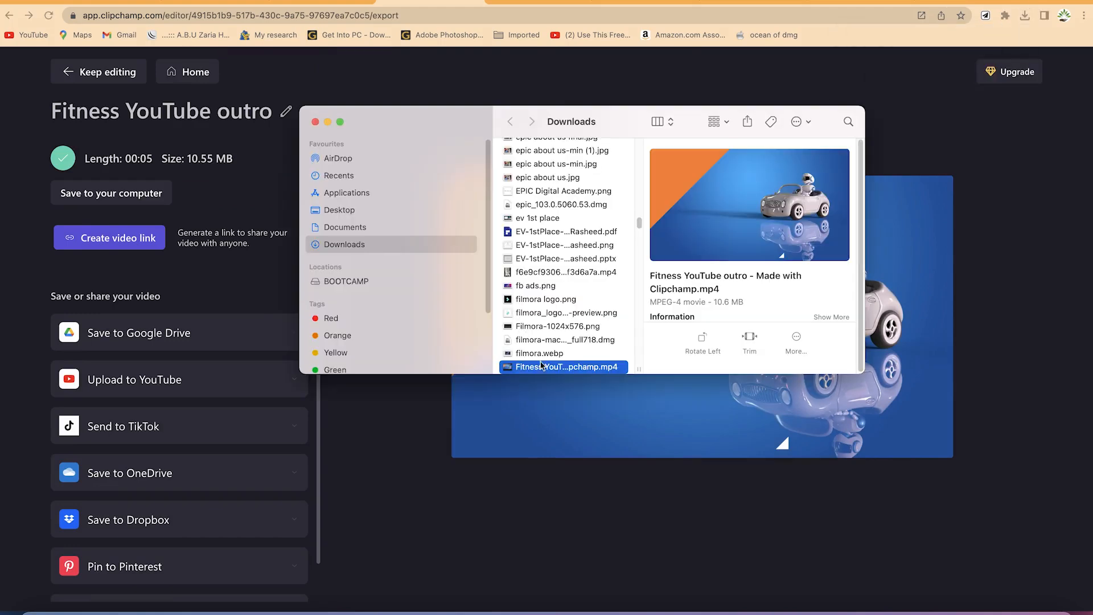
Step: Play the exported outro MP4 in QuickTime Player, then close the player and the Downloads window
double_click(562, 367)
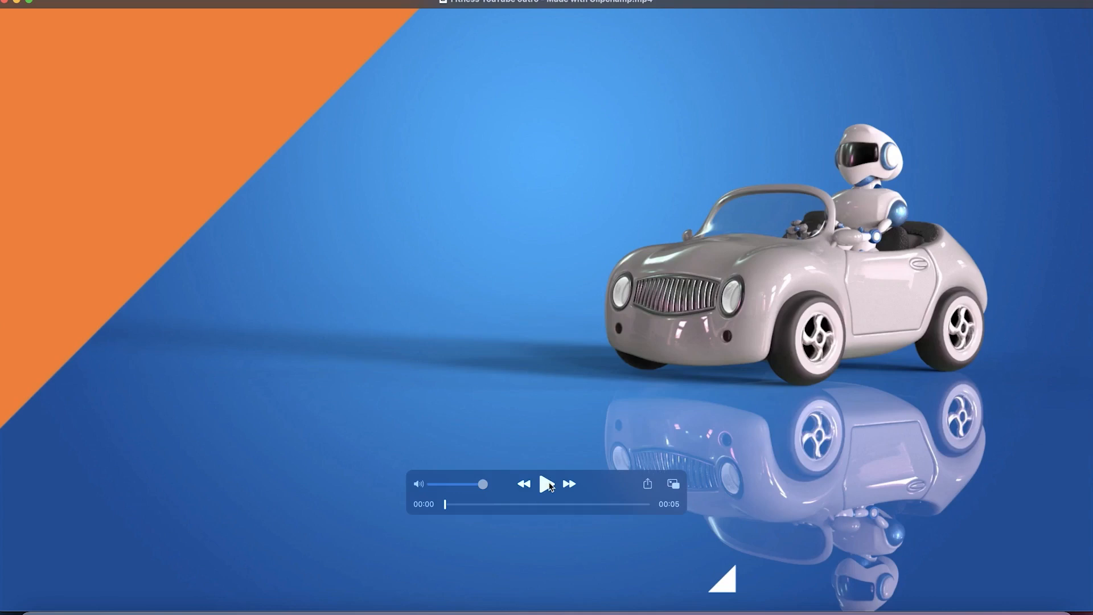
left_click(548, 484)
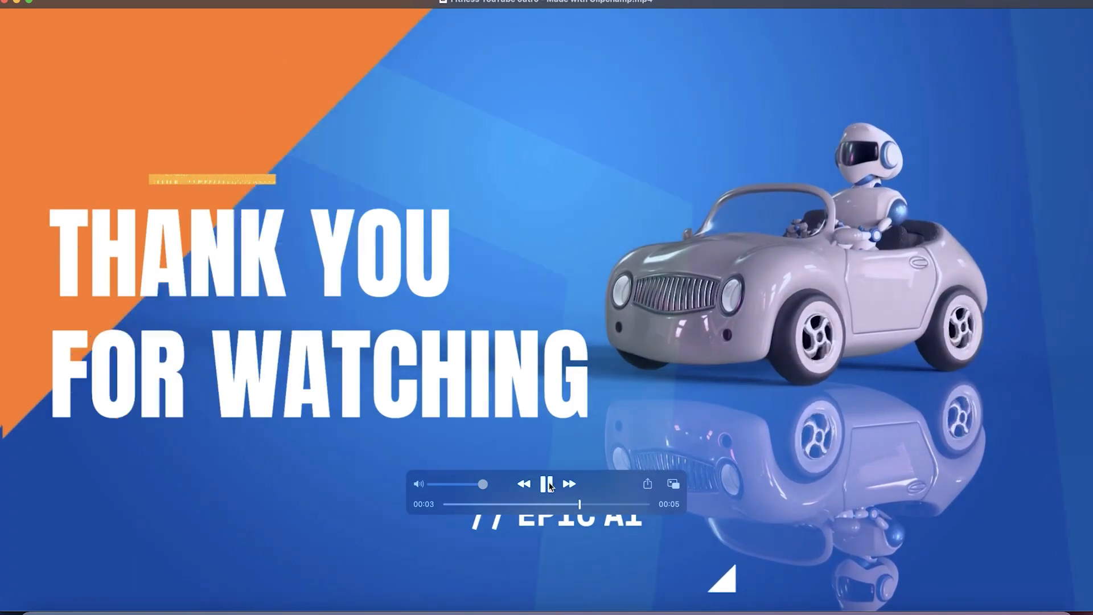
left_click(548, 483)
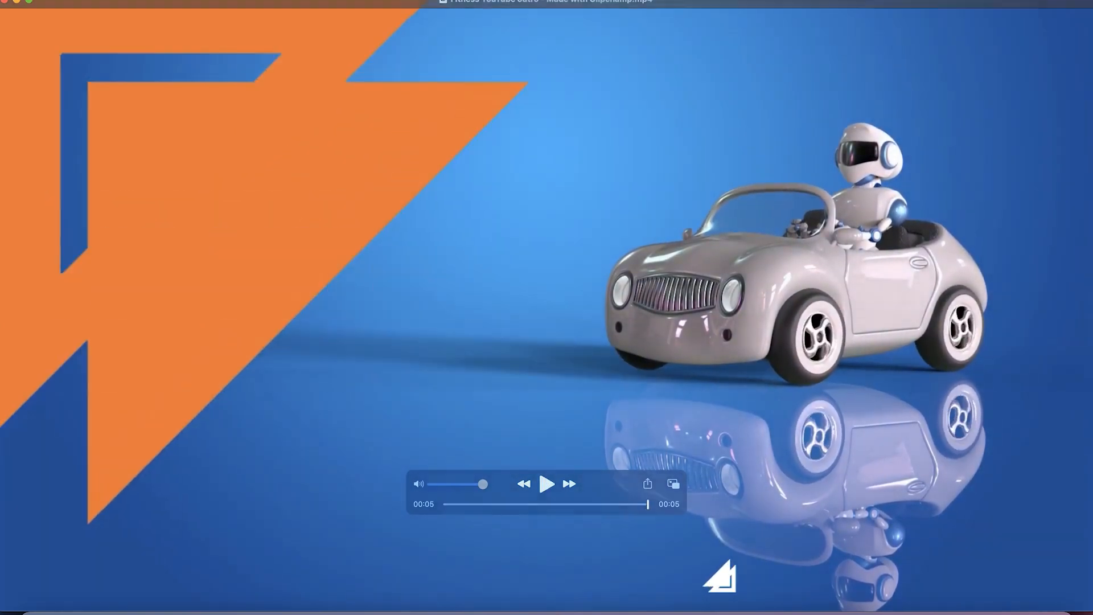
left_click(547, 483)
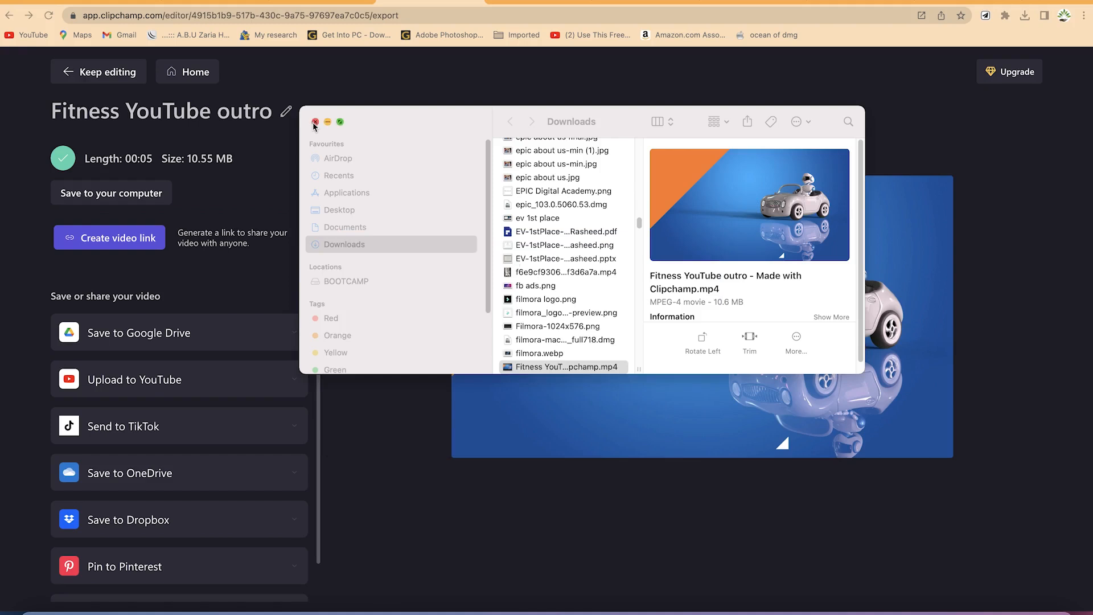
left_click(314, 122)
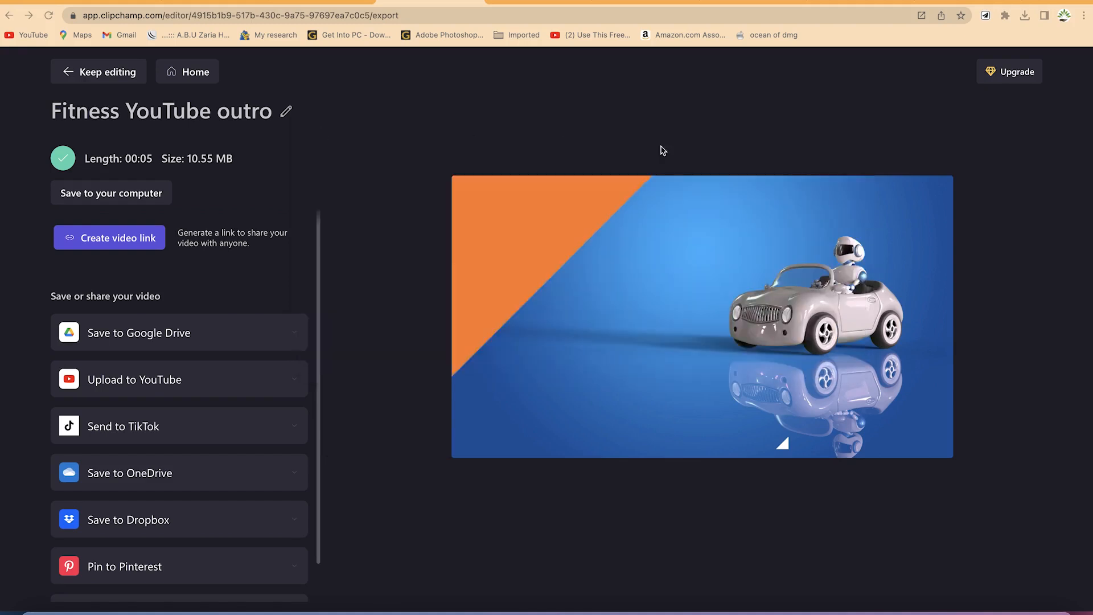